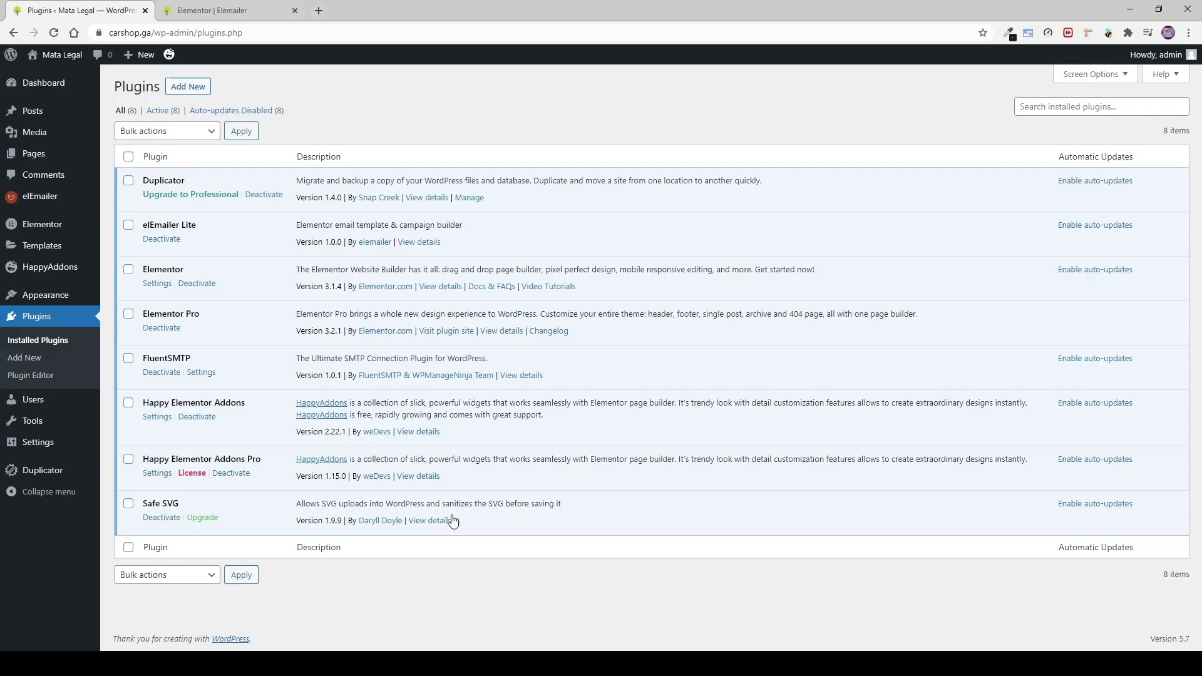
# Step: Find the eleMailer plugin menu and go to its Form Templates list
pyautogui.write('elemailer')
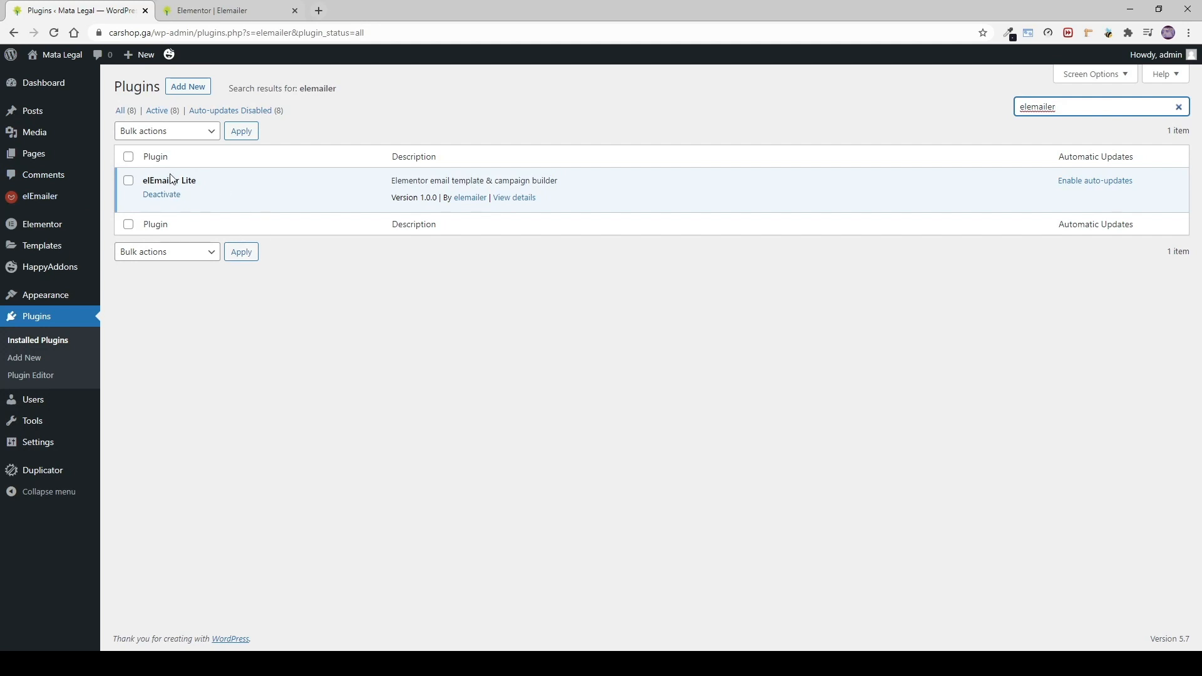
pyautogui.moveTo(586, 197)
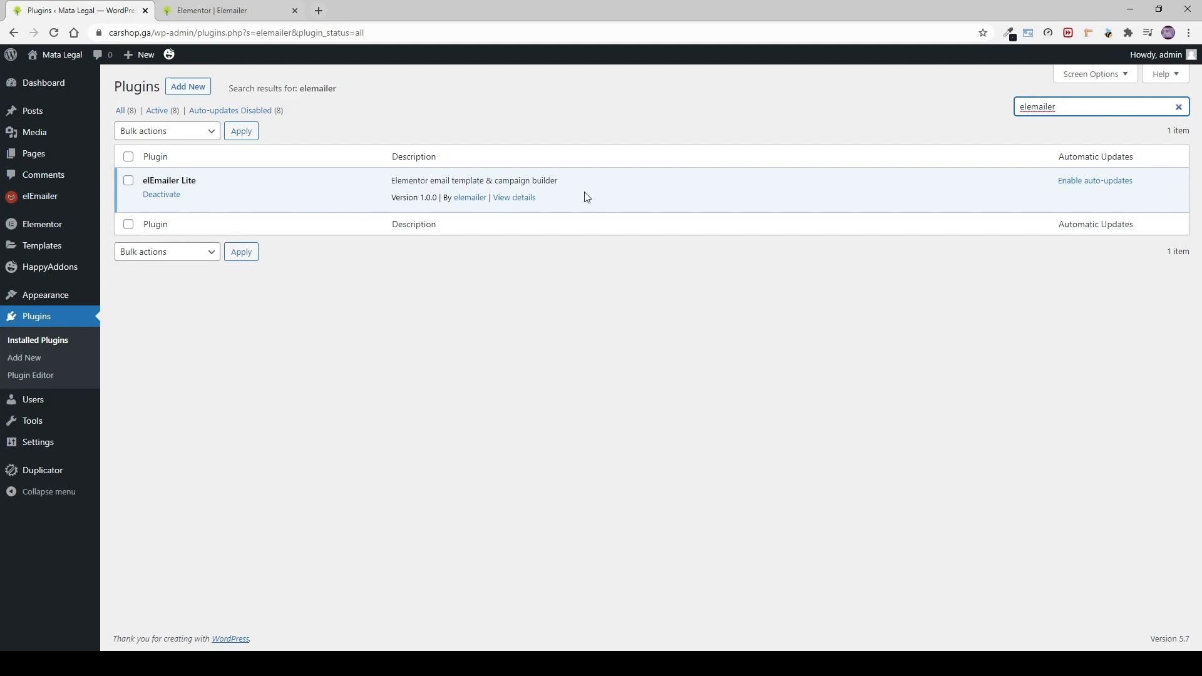
pyautogui.moveTo(548, 209)
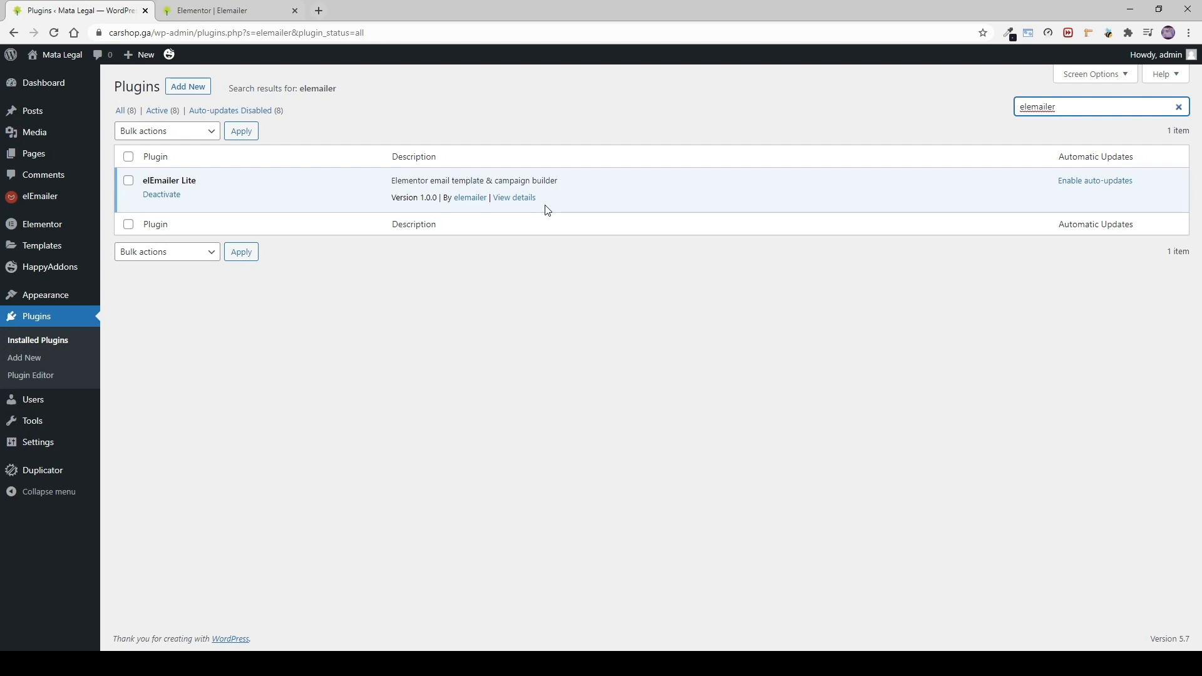
pyautogui.click(1179, 107)
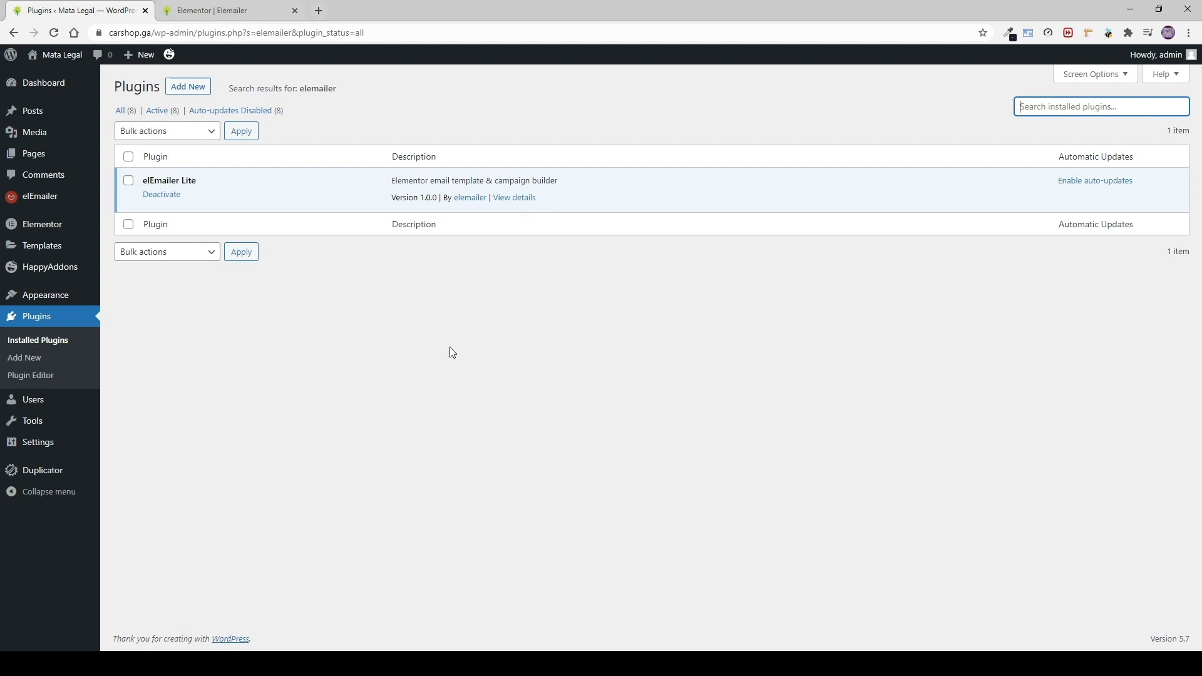
pyautogui.click(120, 110)
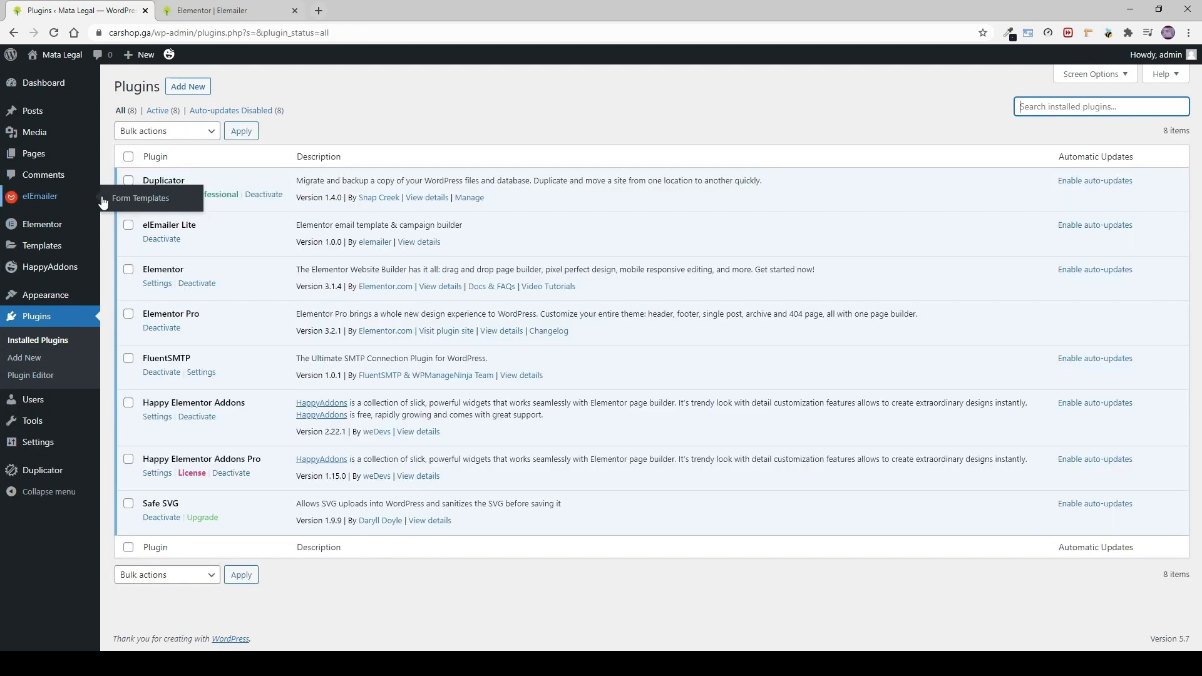
pyautogui.click(139, 198)
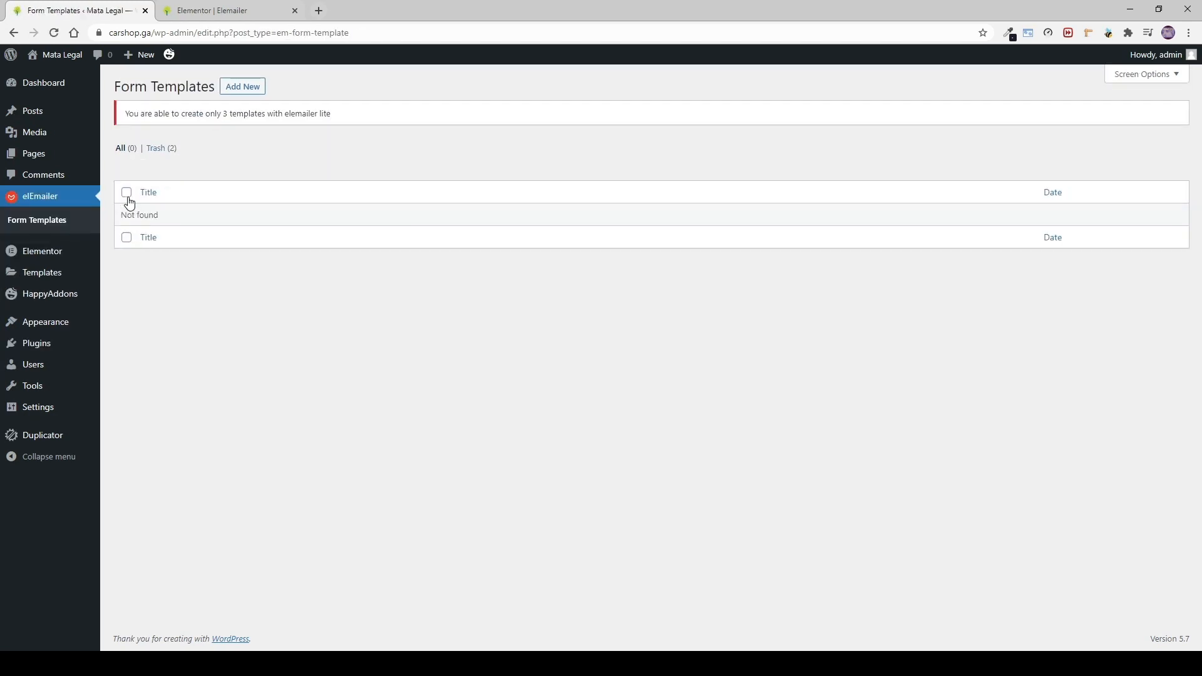
# Step: Create a new form template named Newsletter New Lead and open it in Elementor
pyautogui.click(241, 86)
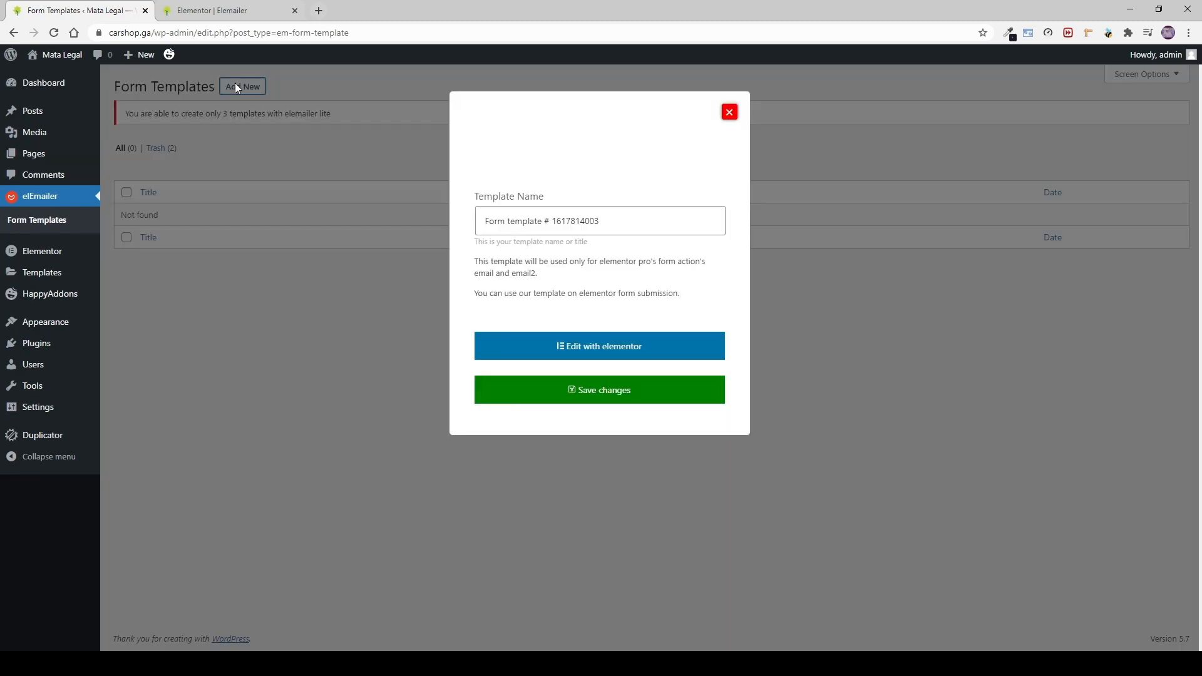
pyautogui.click(727, 112)
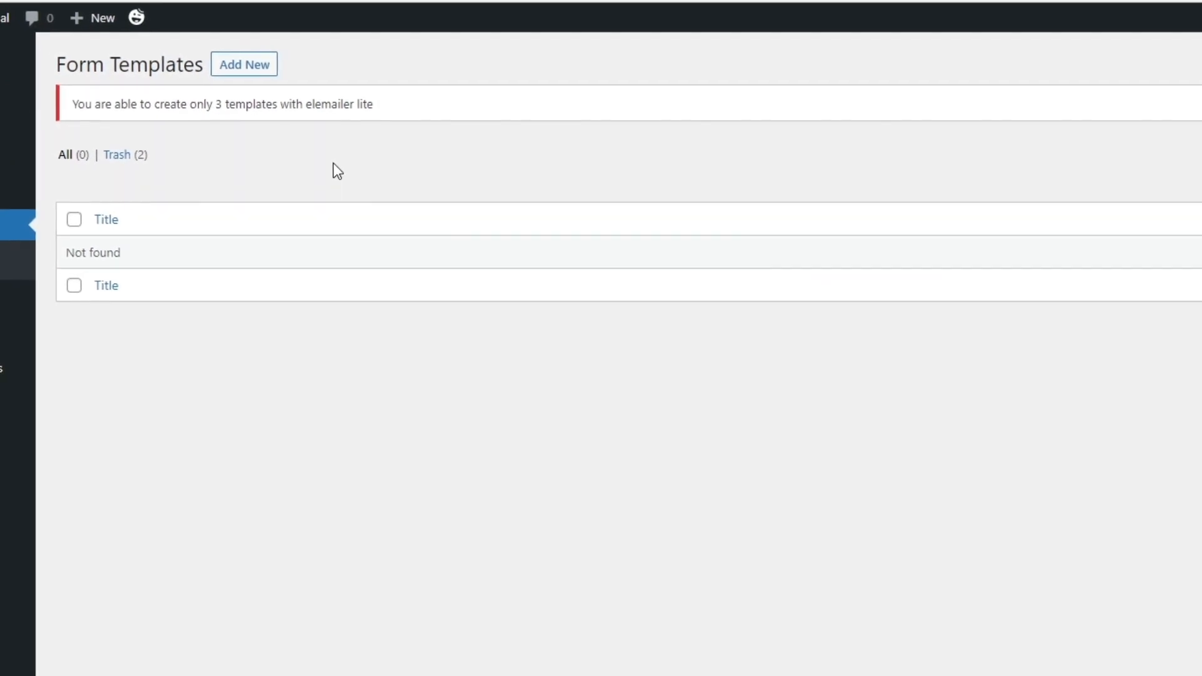
pyautogui.click(244, 64)
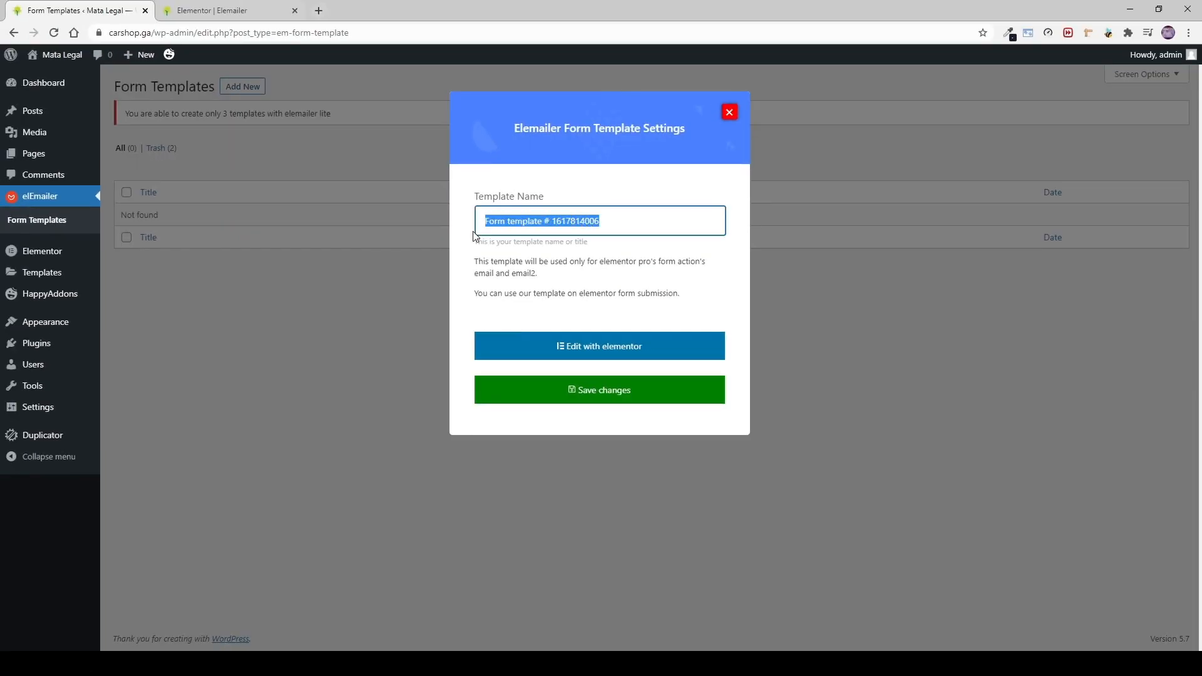
pyautogui.write('Newsletter New Lead')
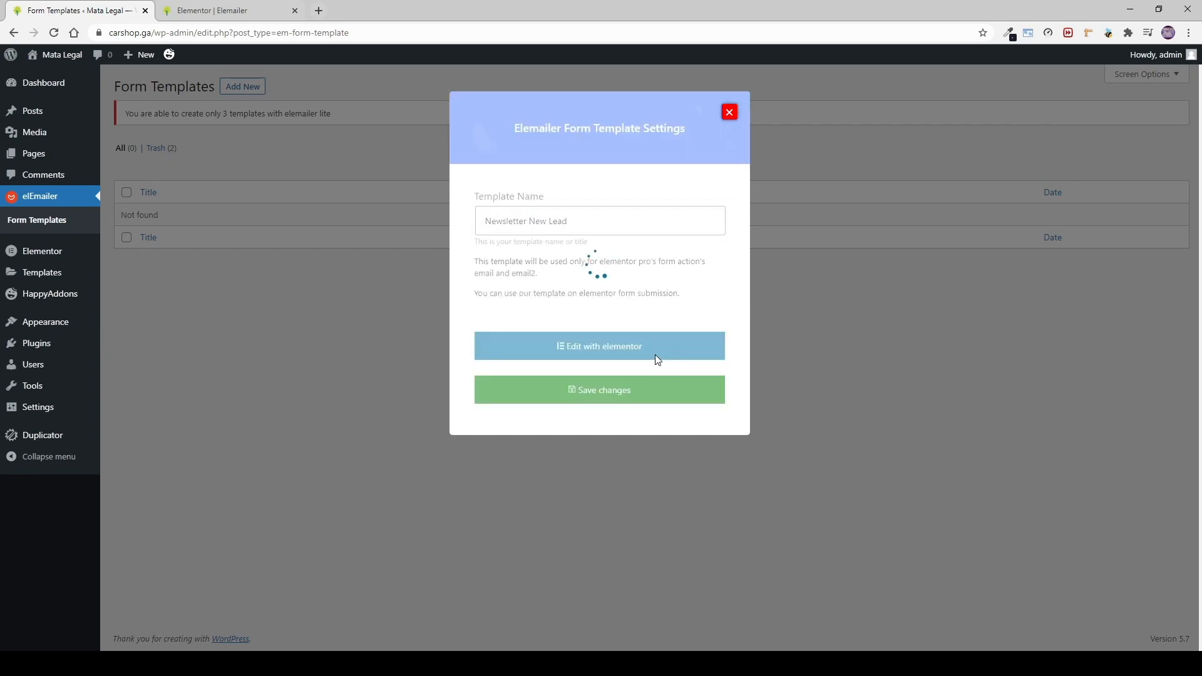
pyautogui.click(598, 346)
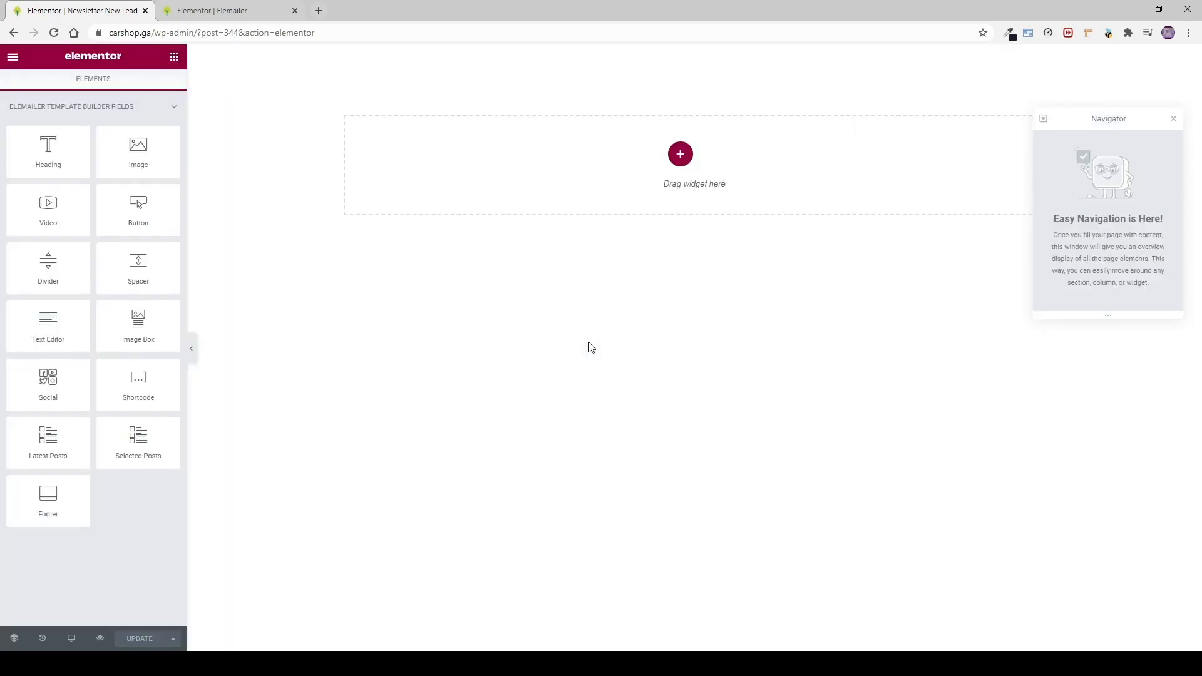
# Step: Add the heading New Newsletter Lead, centred, black, with 10px margin all round
pyautogui.click(1173, 118)
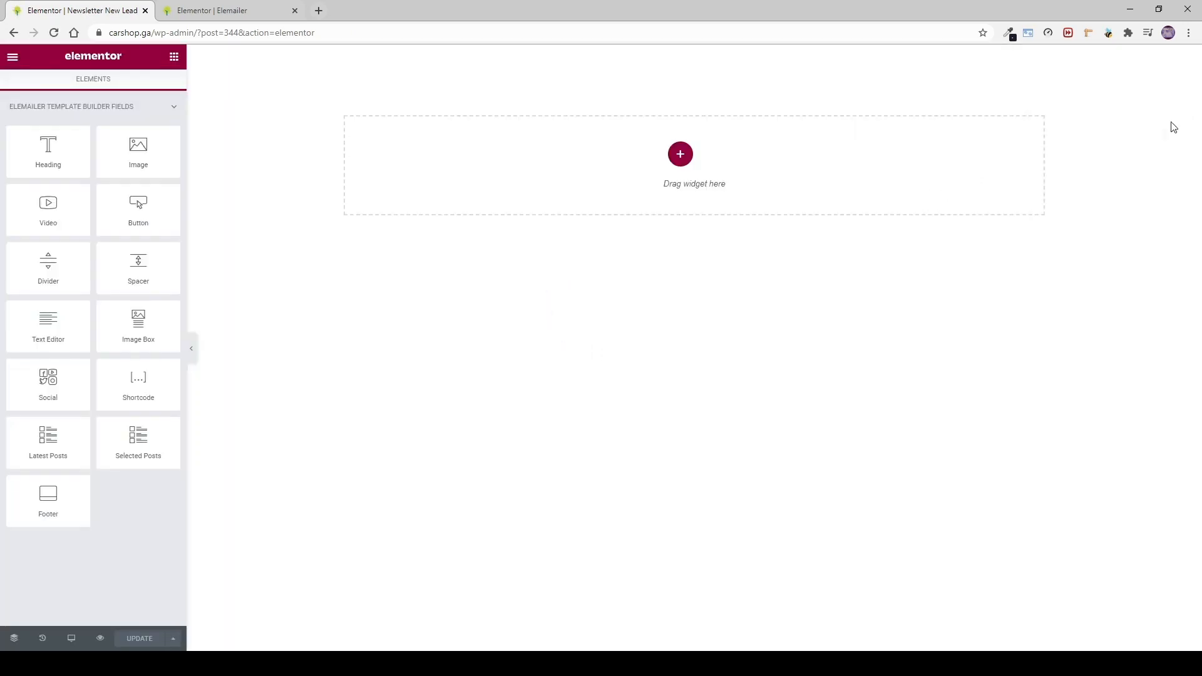
pyautogui.moveTo(663, 185)
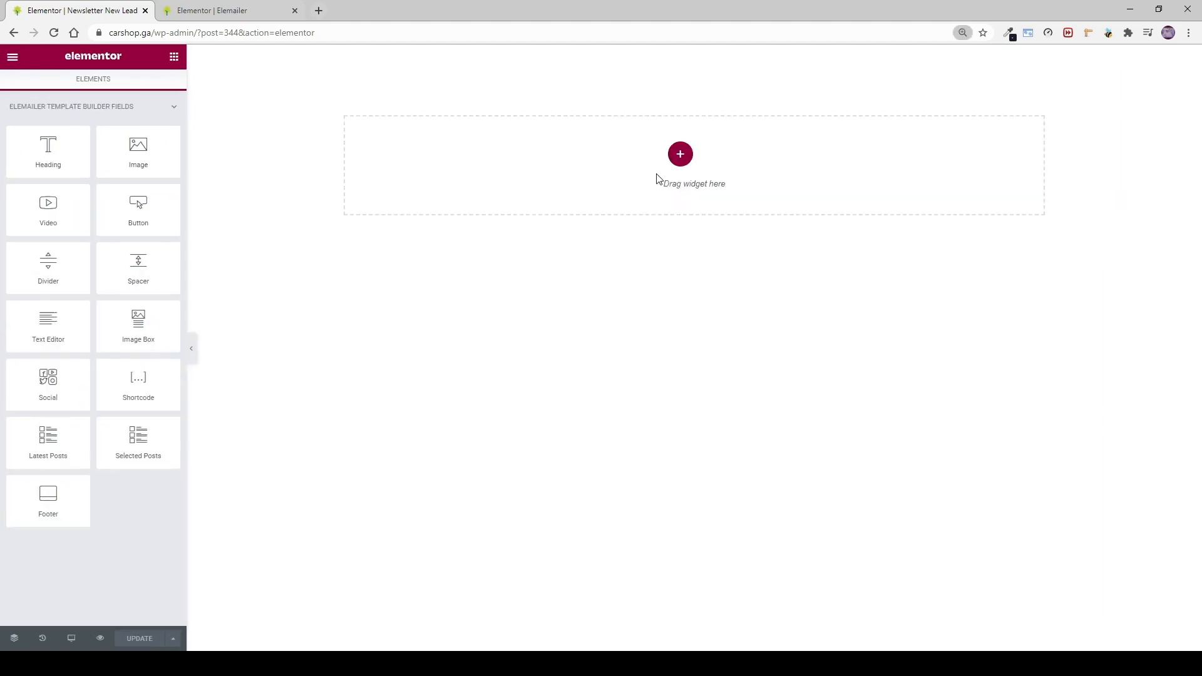
pyautogui.moveTo(346, 135)
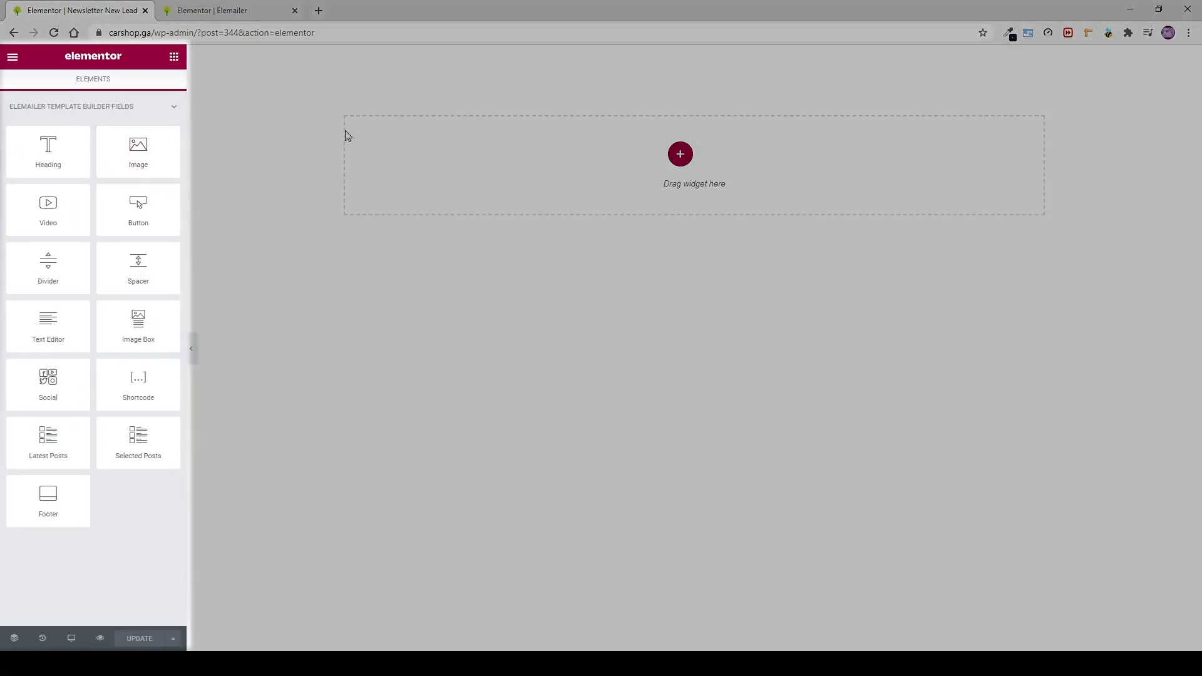
pyautogui.moveTo(1091, 253)
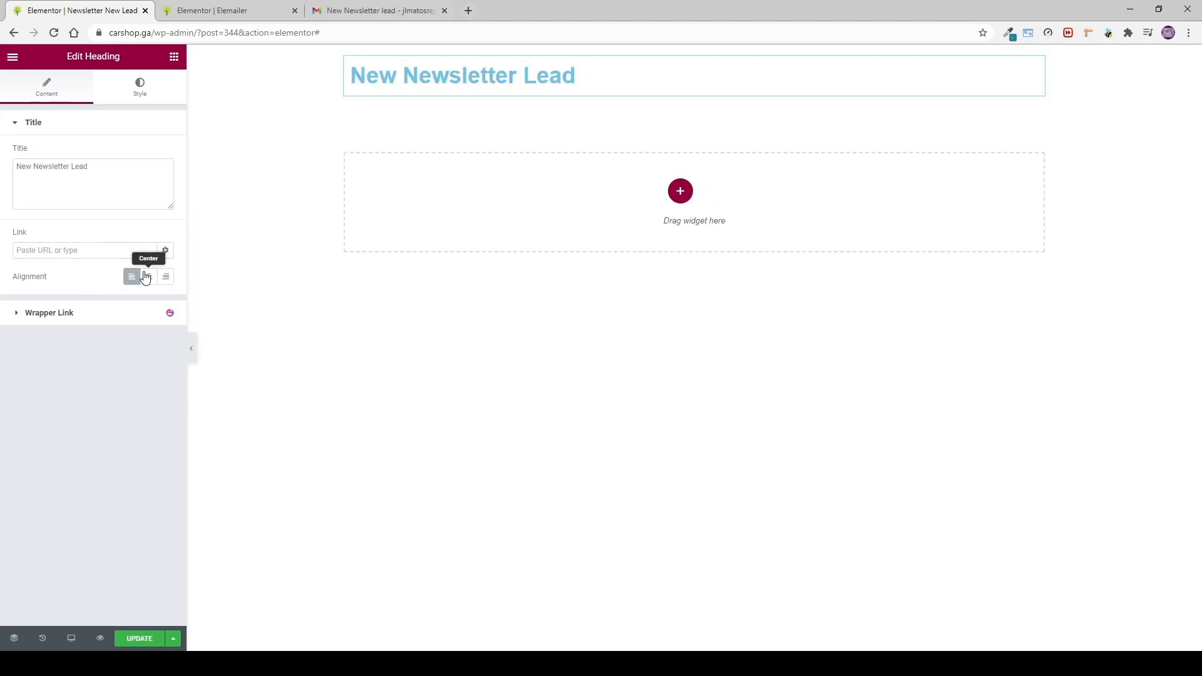
pyautogui.click(139, 86)
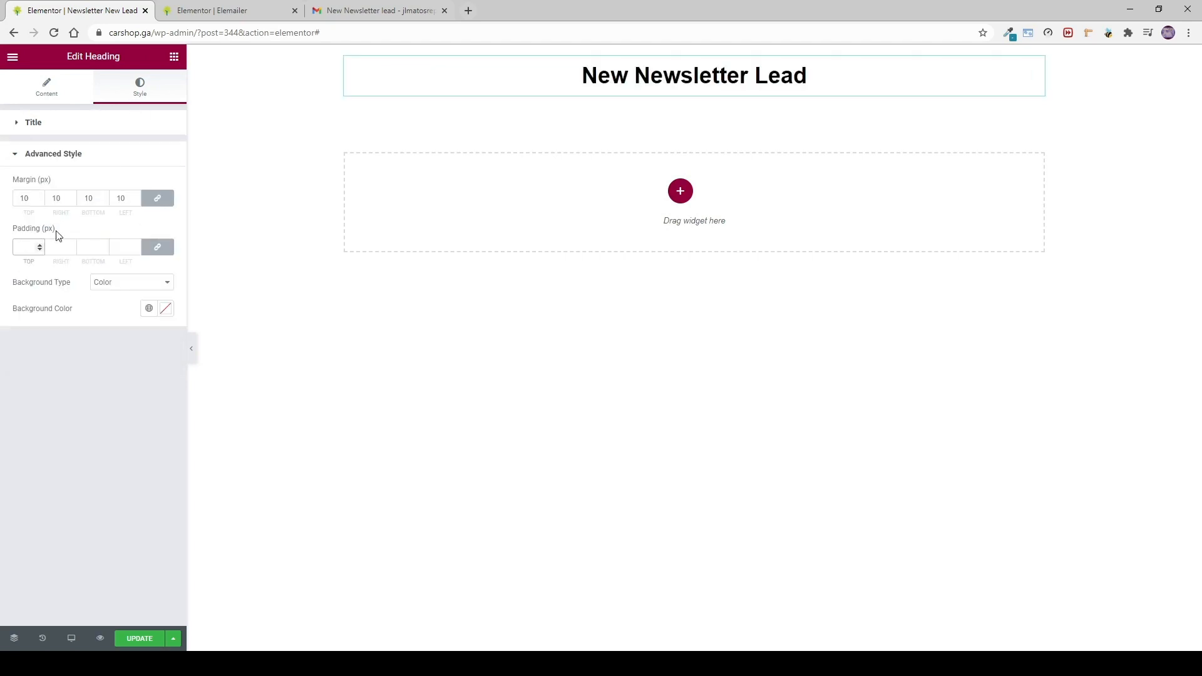
# Step: Insert the company logo at about 30% width with a thin divider below it
pyautogui.click(47, 86)
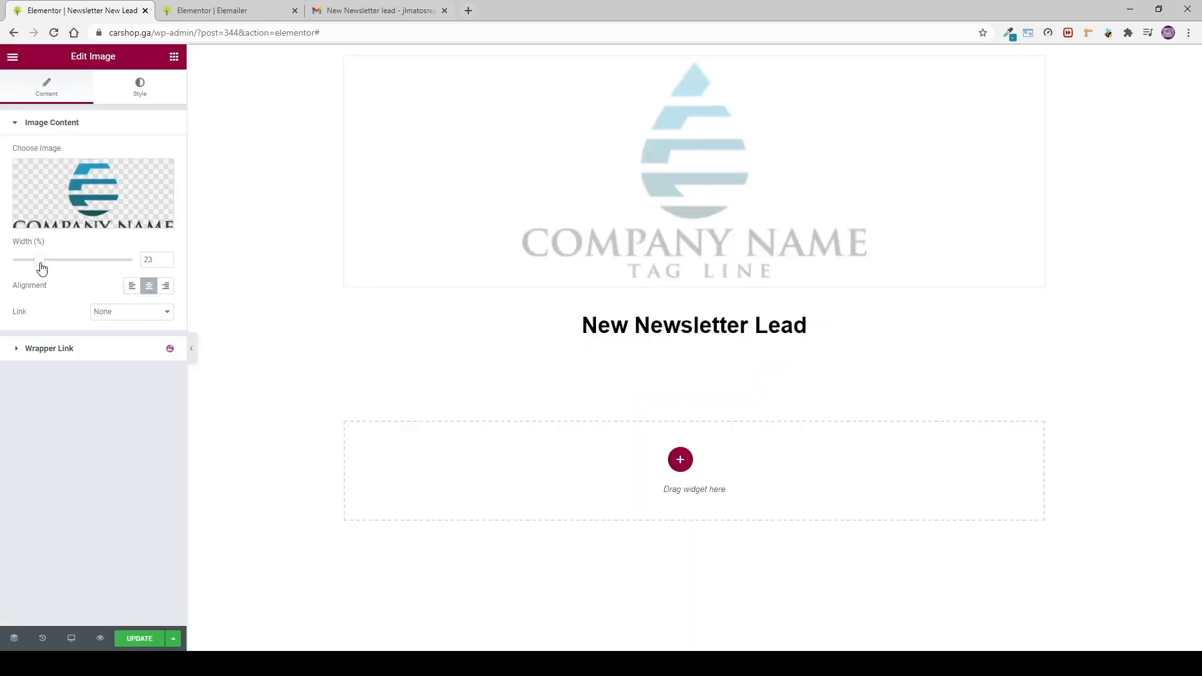
pyautogui.moveTo(40, 260); pyautogui.dragTo(49, 260)
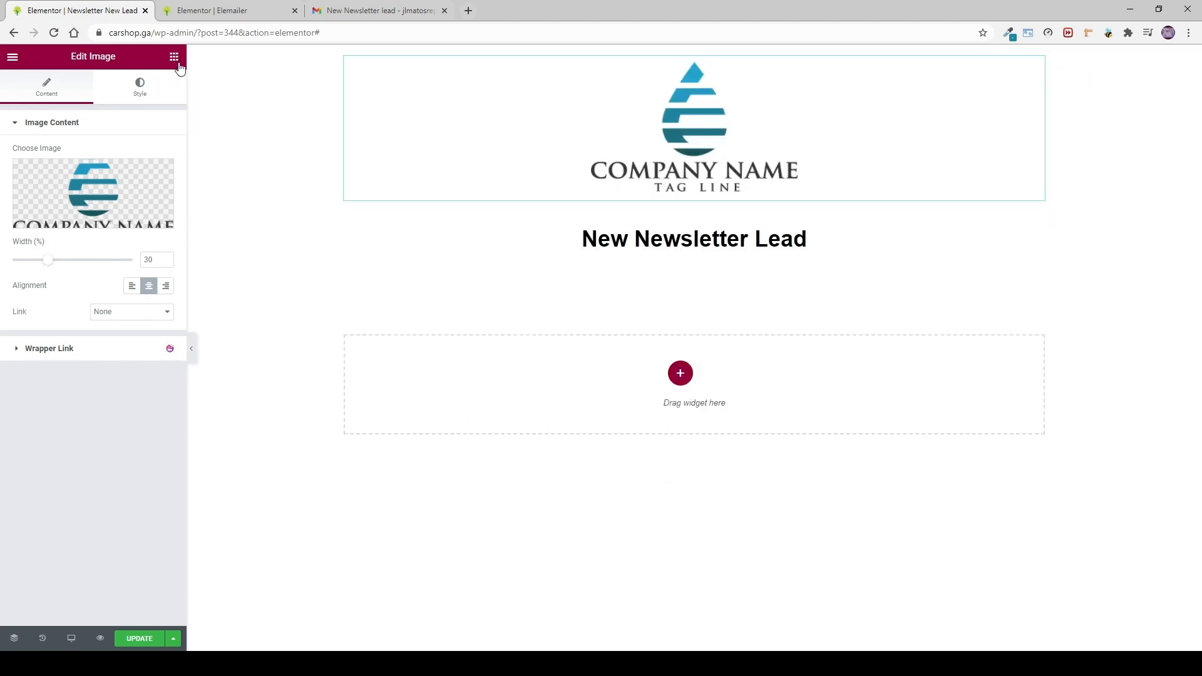
pyautogui.click(174, 56)
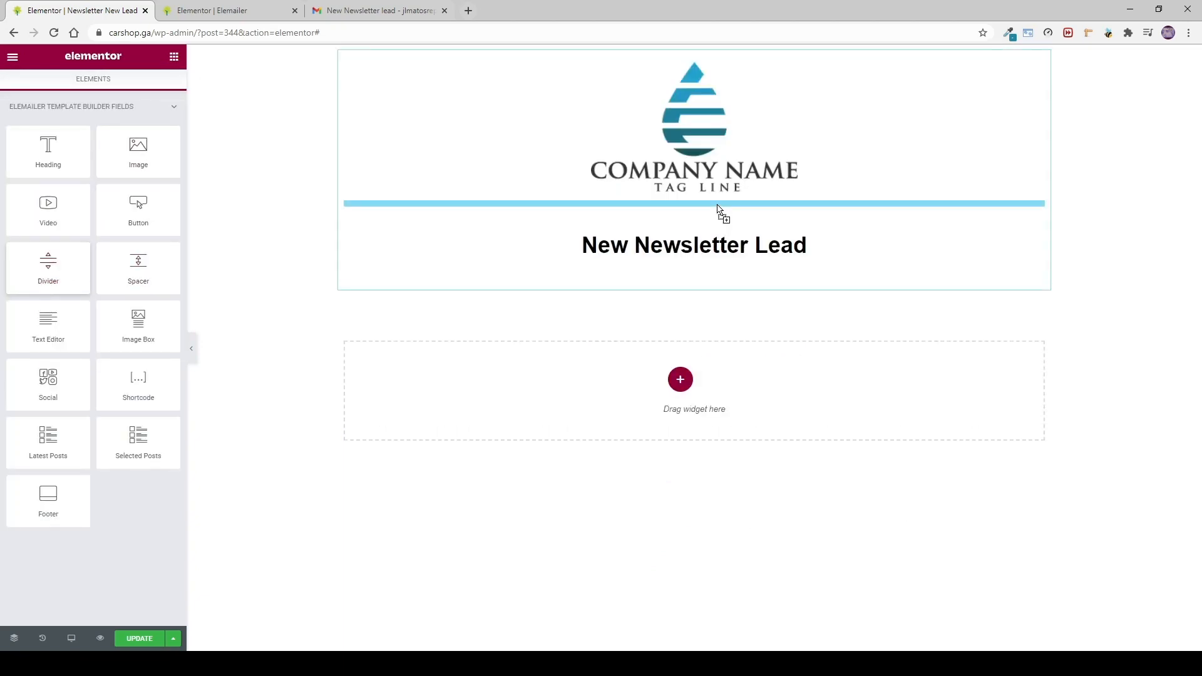
pyautogui.click(693, 204)
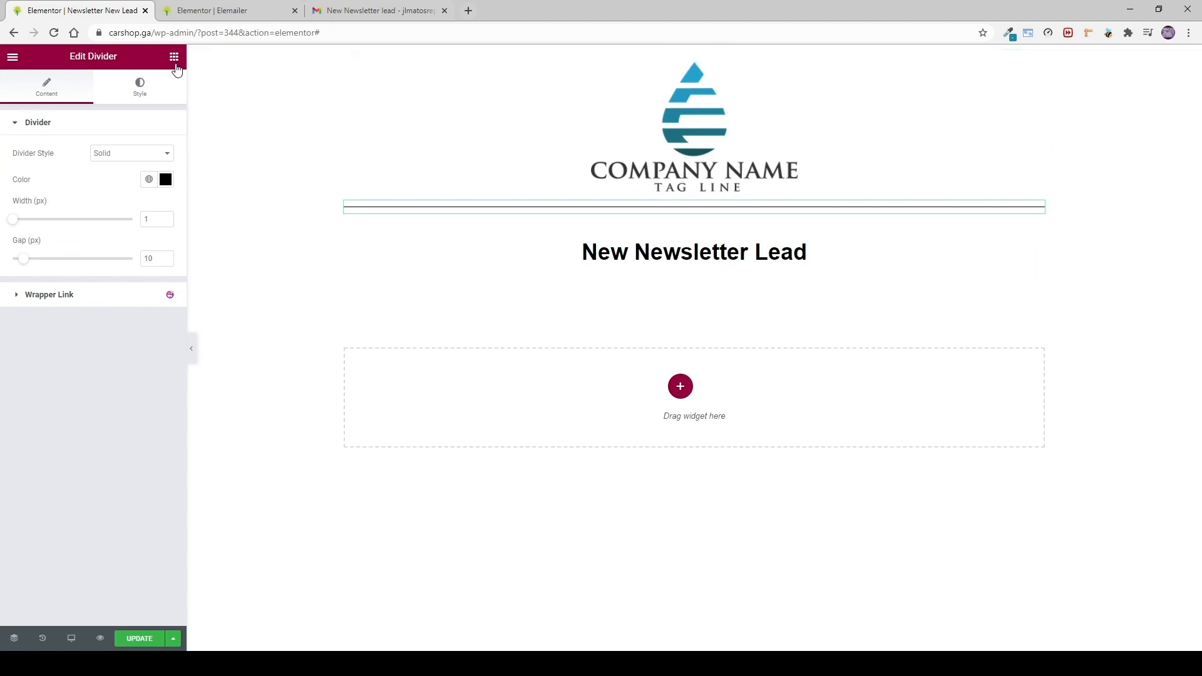
# Step: Add the intro sentence ending in a colon and an empty shortcode block beneath it
pyautogui.click(174, 56)
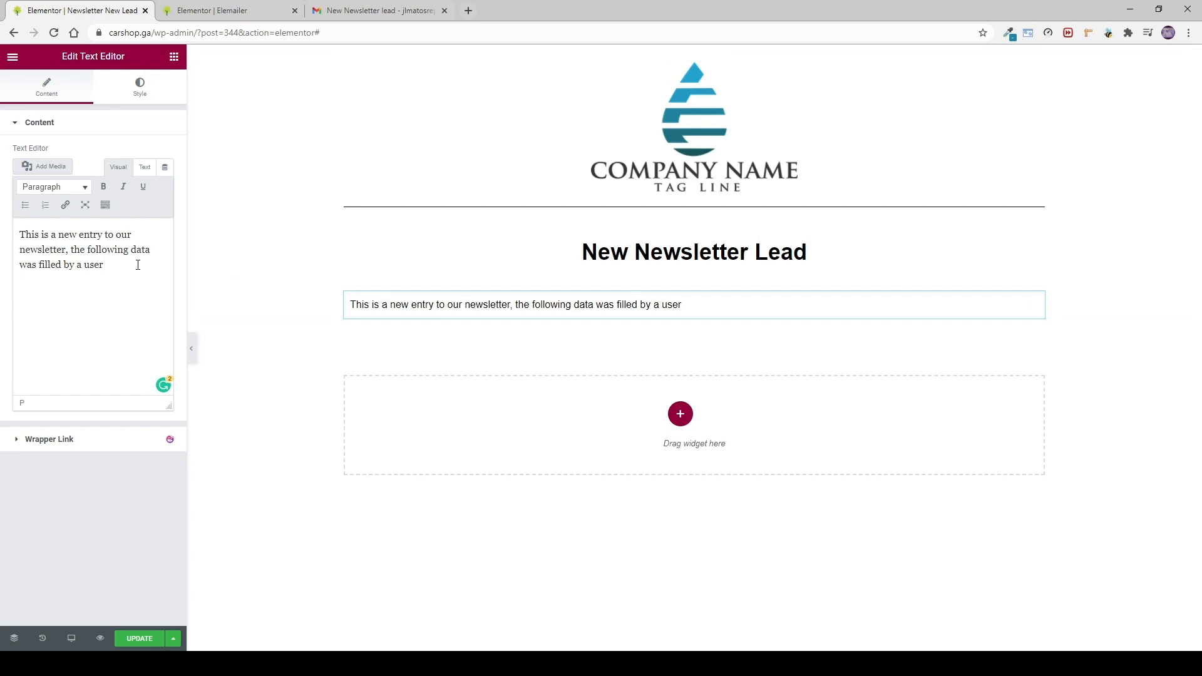
pyautogui.write(':')
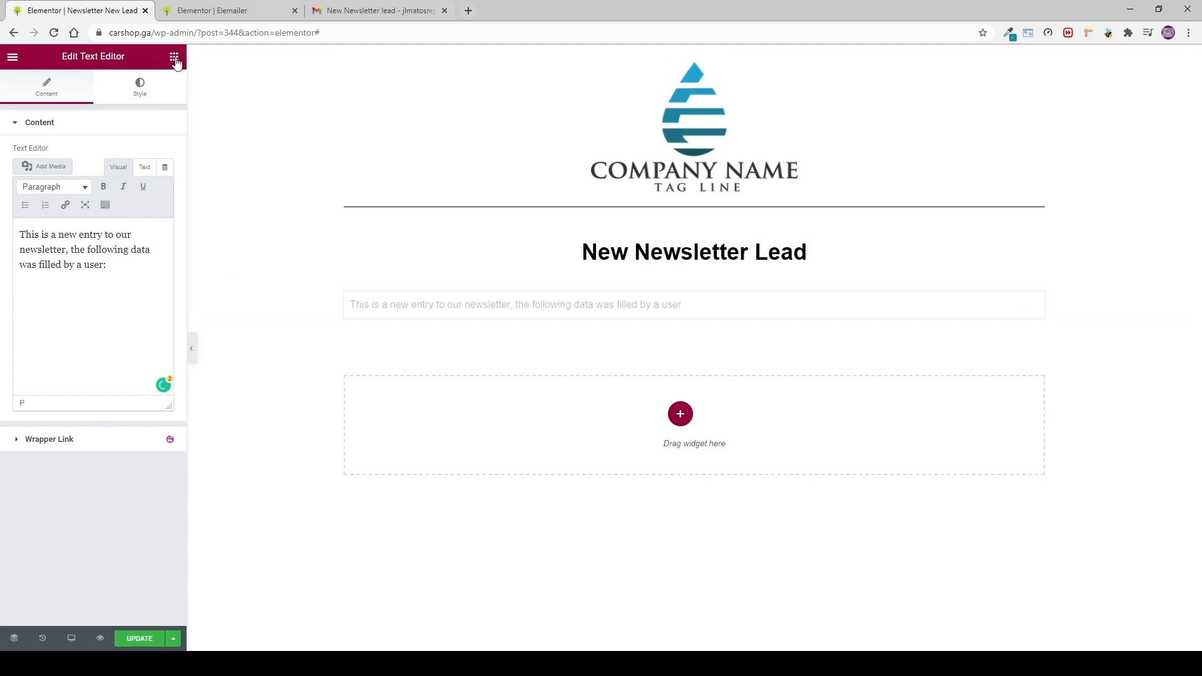
pyautogui.click(174, 57)
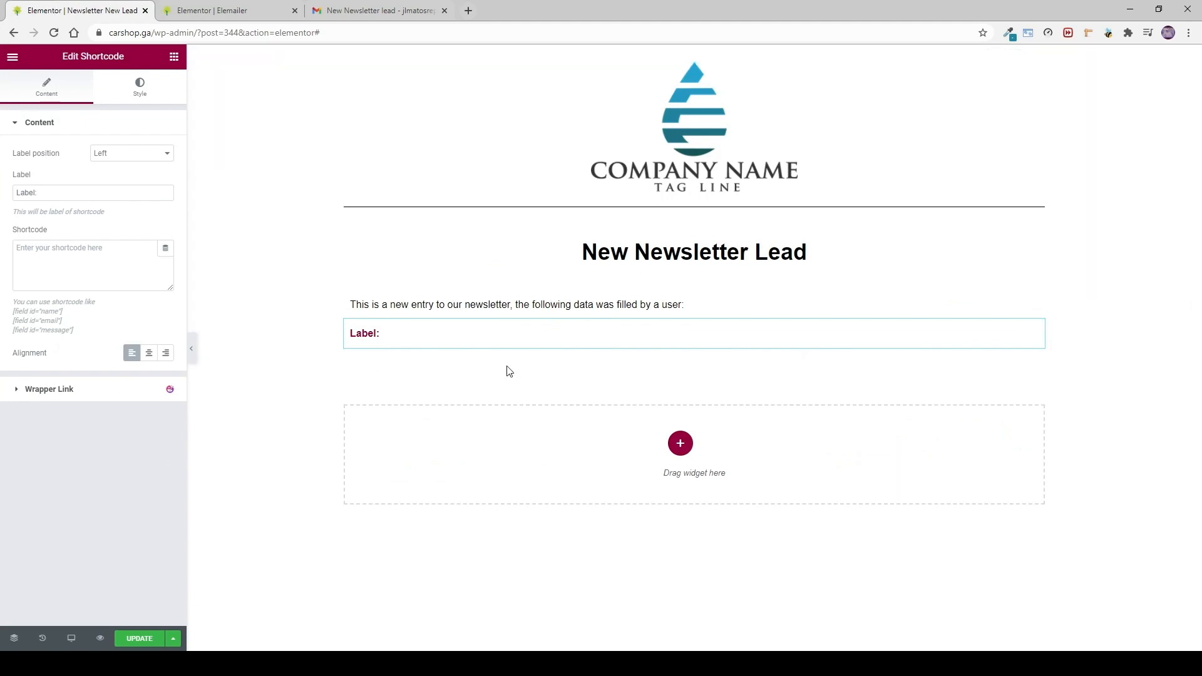
# Step: Look up the form's Name field ID and label the shortcode line Name
pyautogui.click(230, 10)
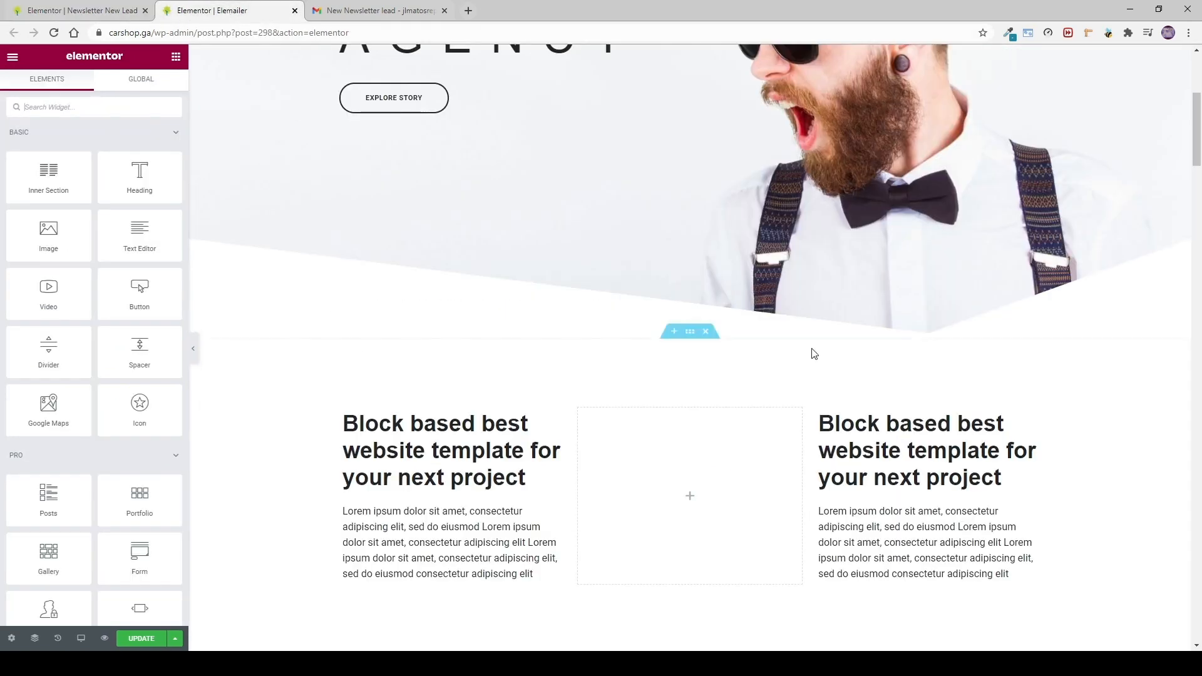
pyautogui.scroll(-3)
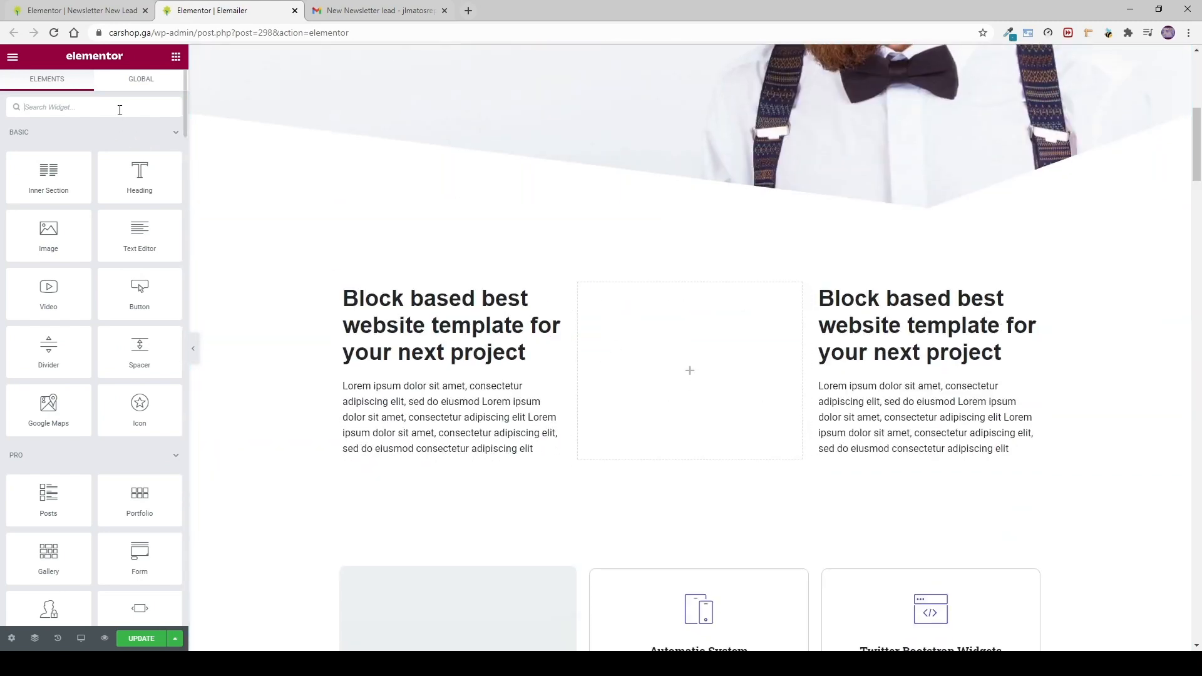
pyautogui.write('form')
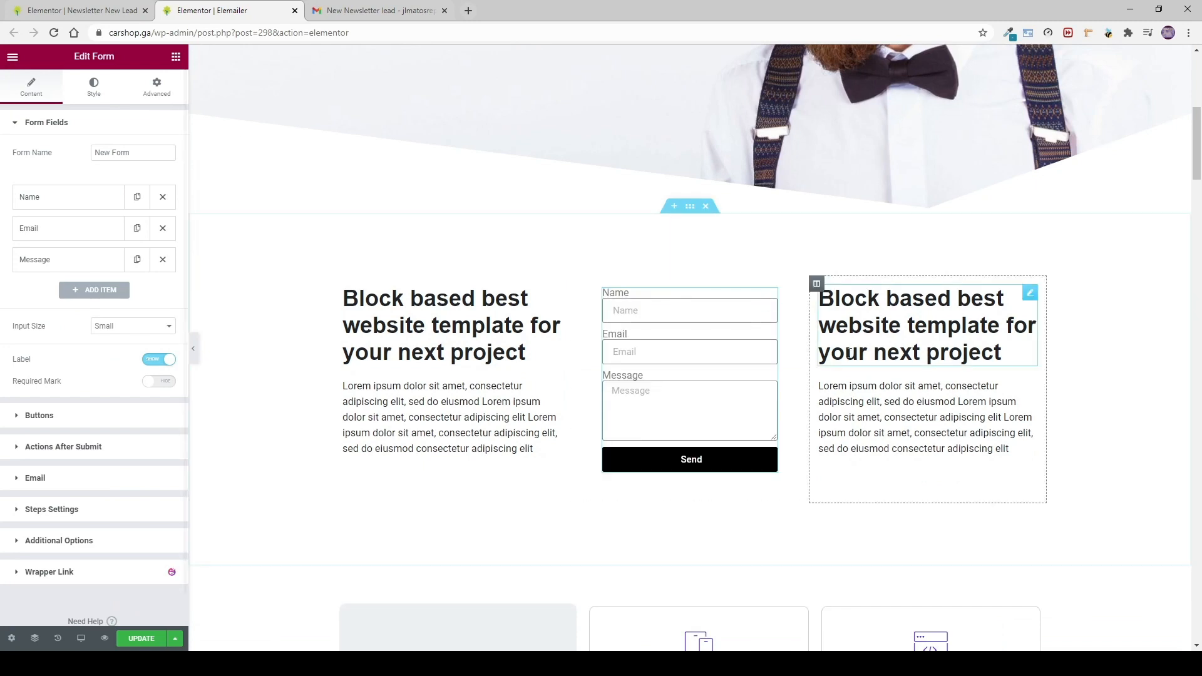
pyautogui.click(68, 197)
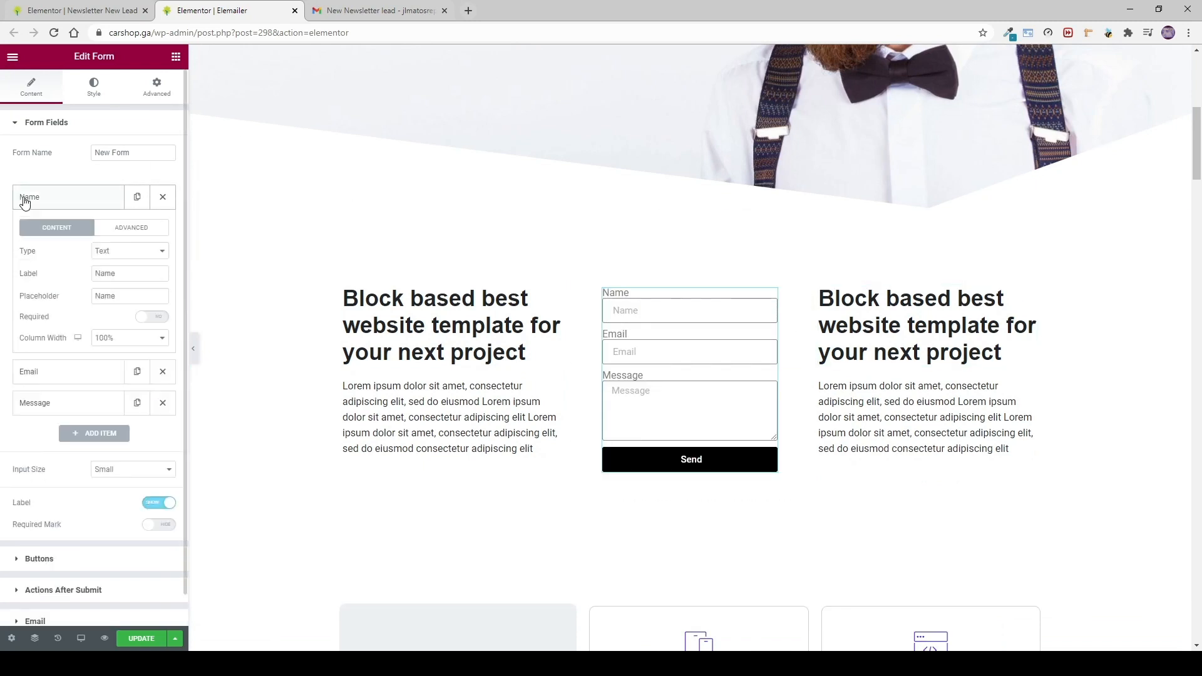
pyautogui.click(131, 228)
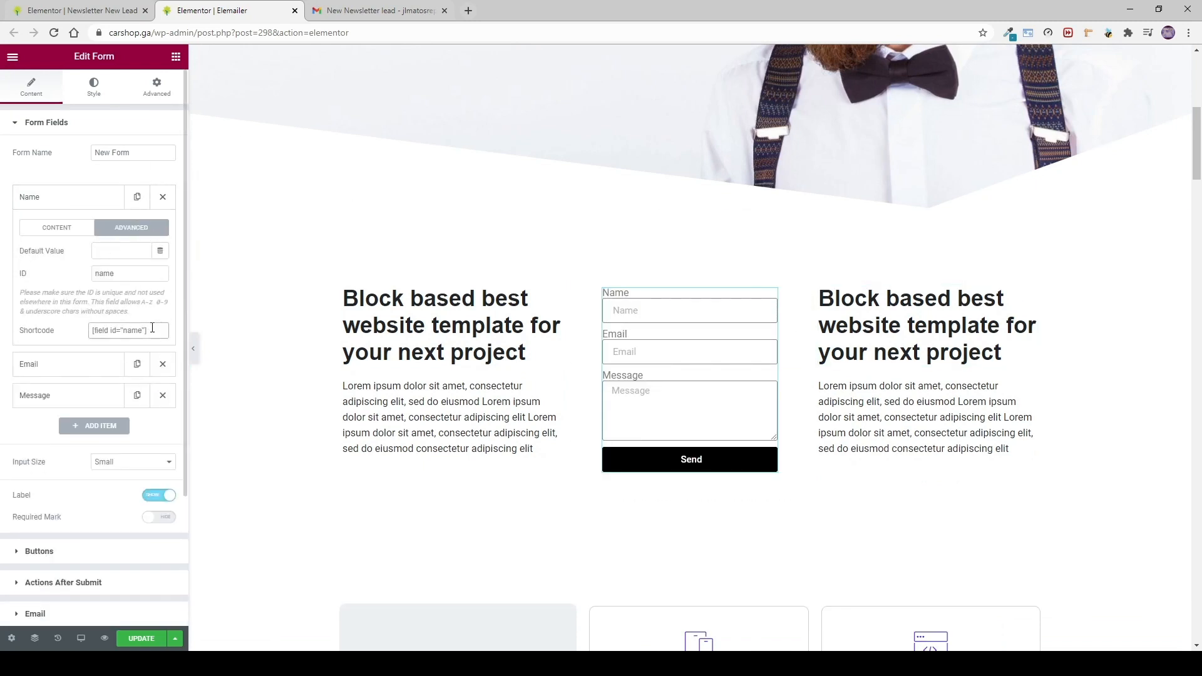
pyautogui.click(77, 10)
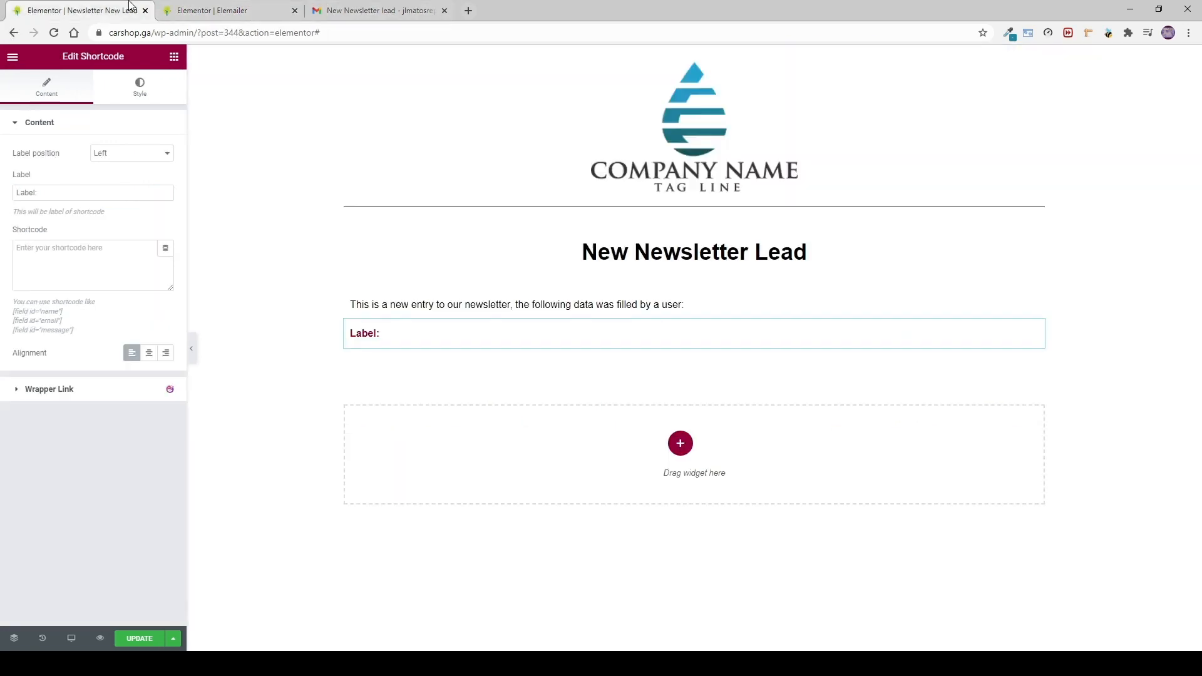
pyautogui.write('NAme')
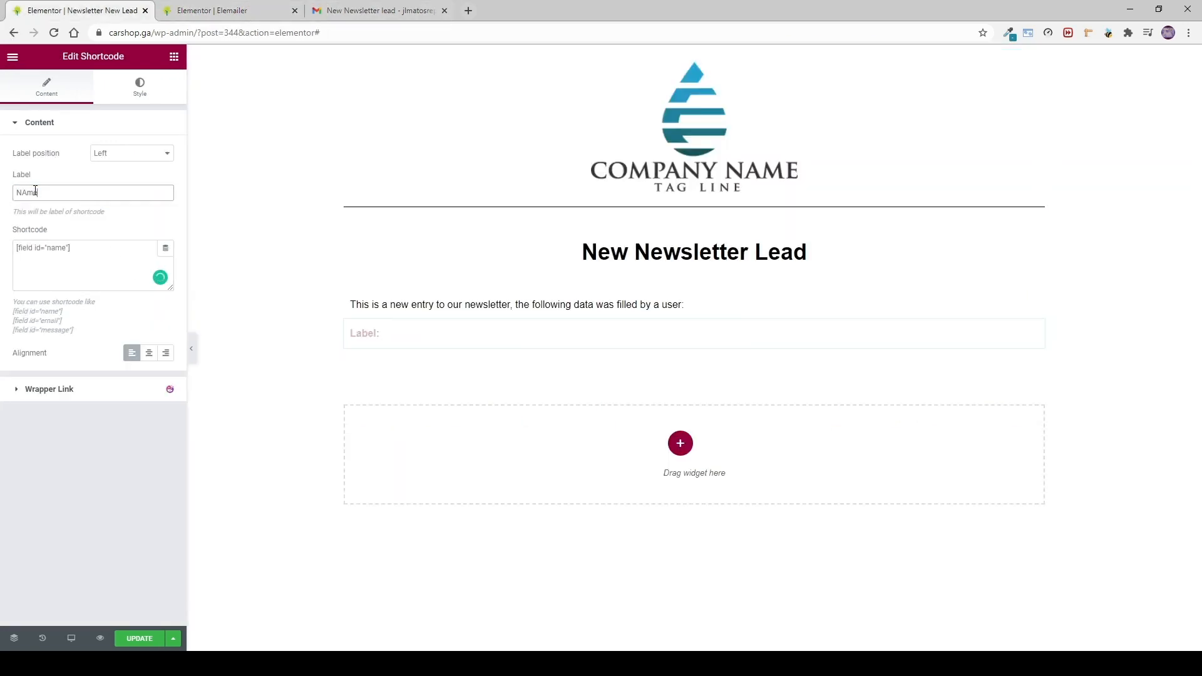
# Step: Copy the Email field's shortcode and duplicate the Name line for an Email line
pyautogui.click(229, 10)
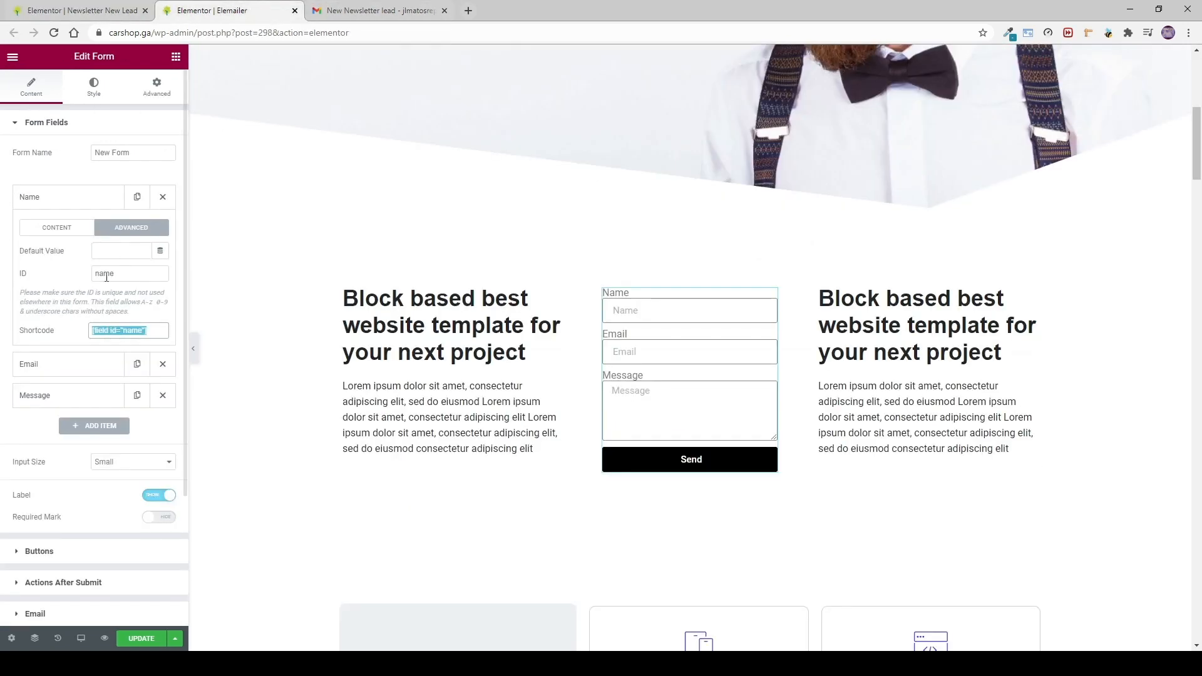
pyautogui.click(67, 228)
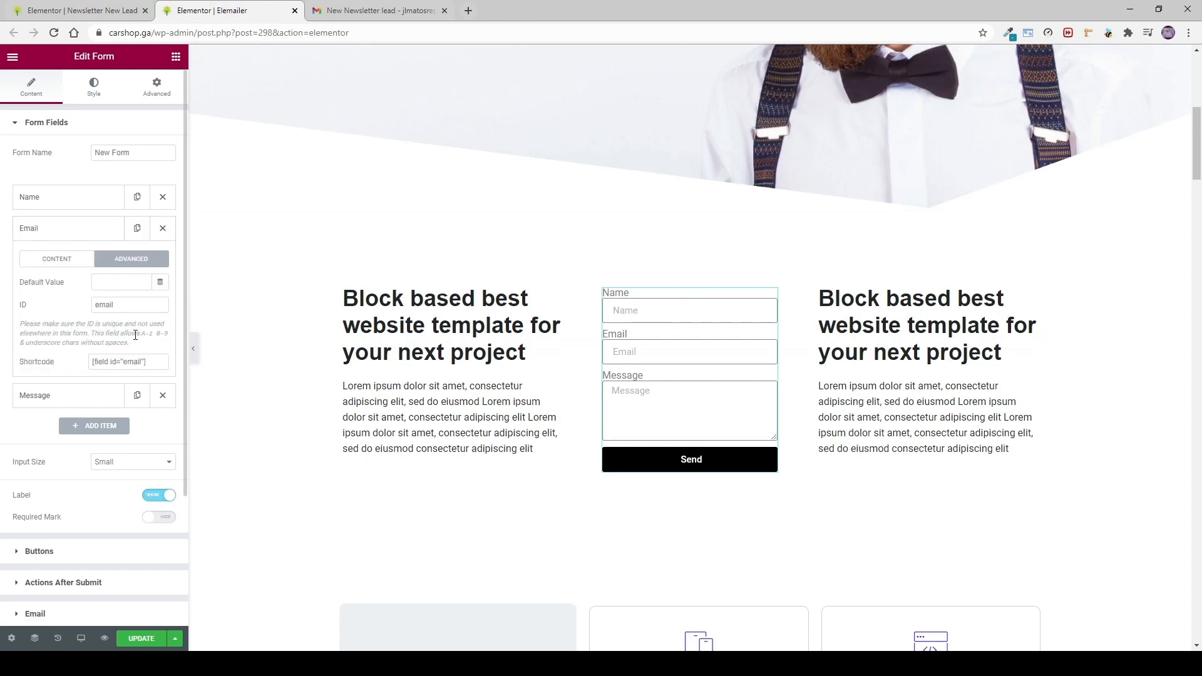
pyautogui.click(76, 10)
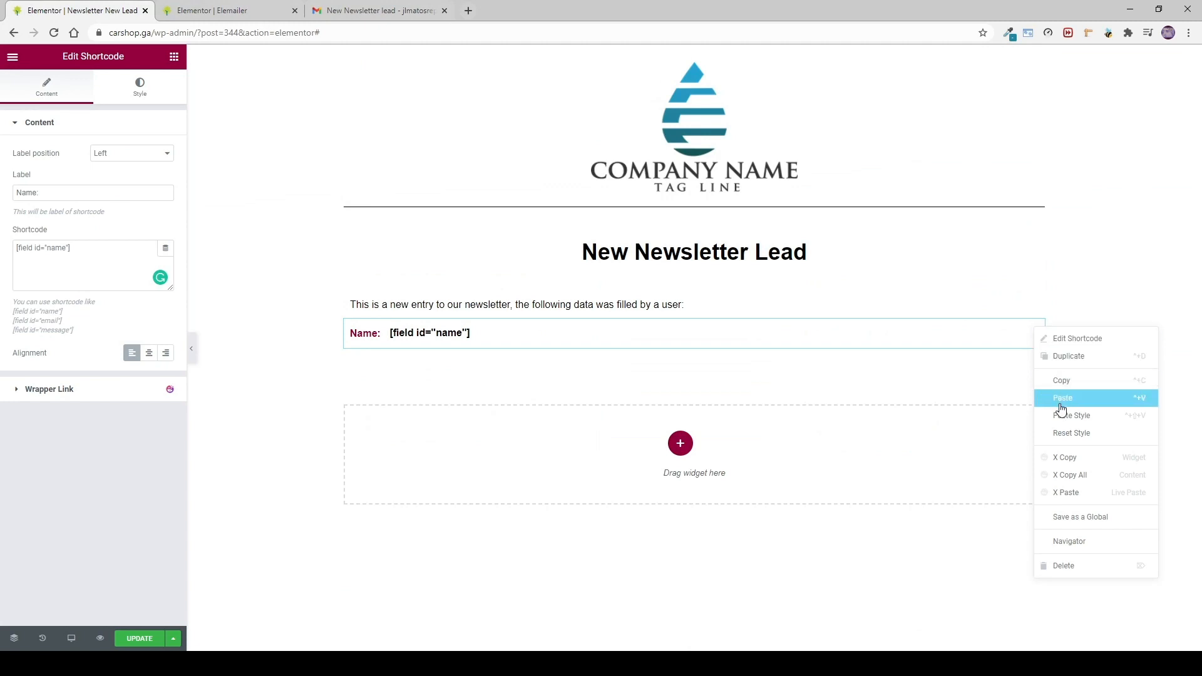
pyautogui.click(1063, 397)
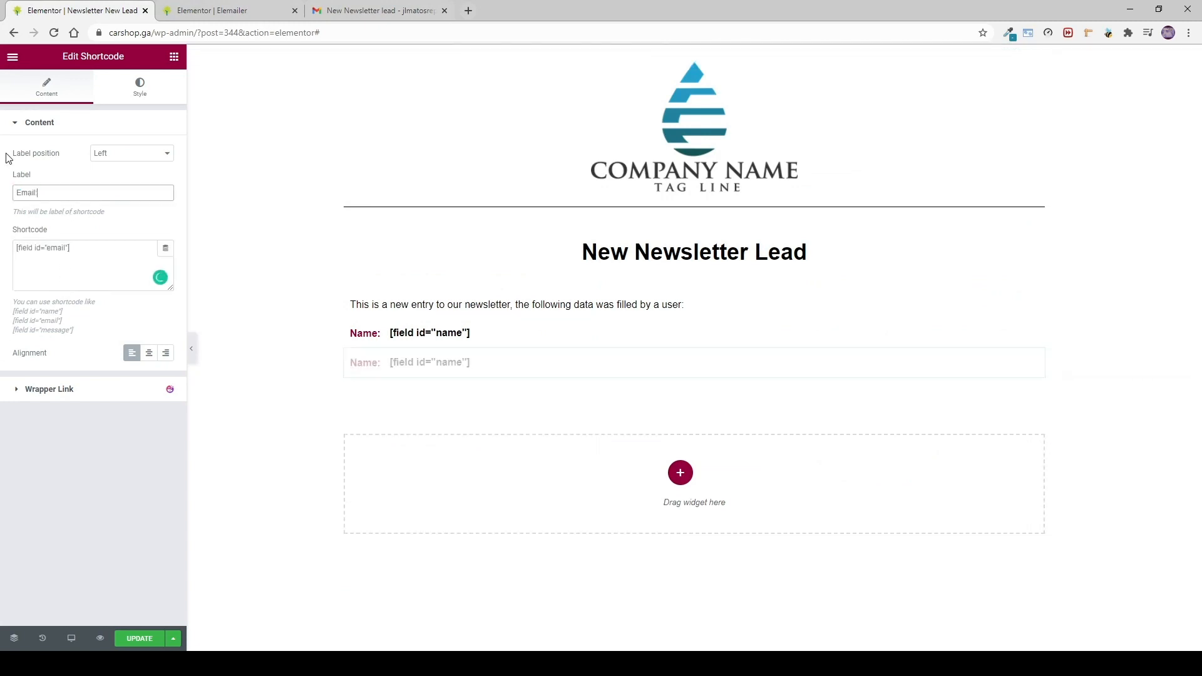
# Step: Remove the form's Message field and add a new Number field in its place
pyautogui.click(229, 10)
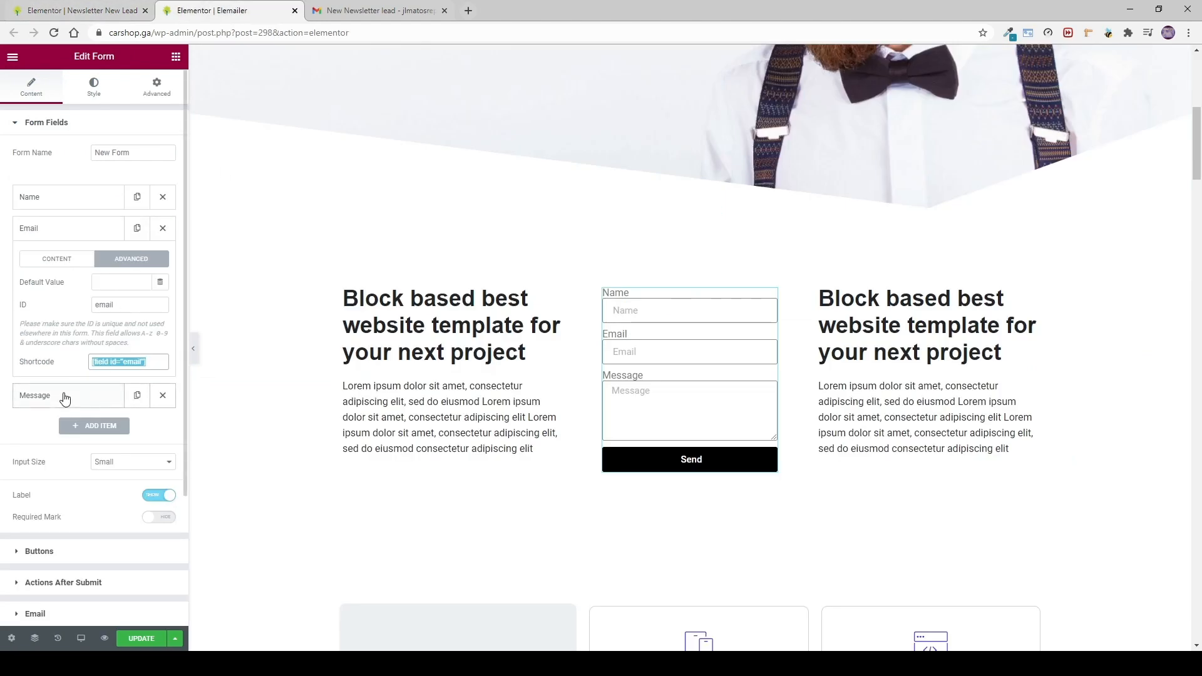
pyautogui.click(161, 396)
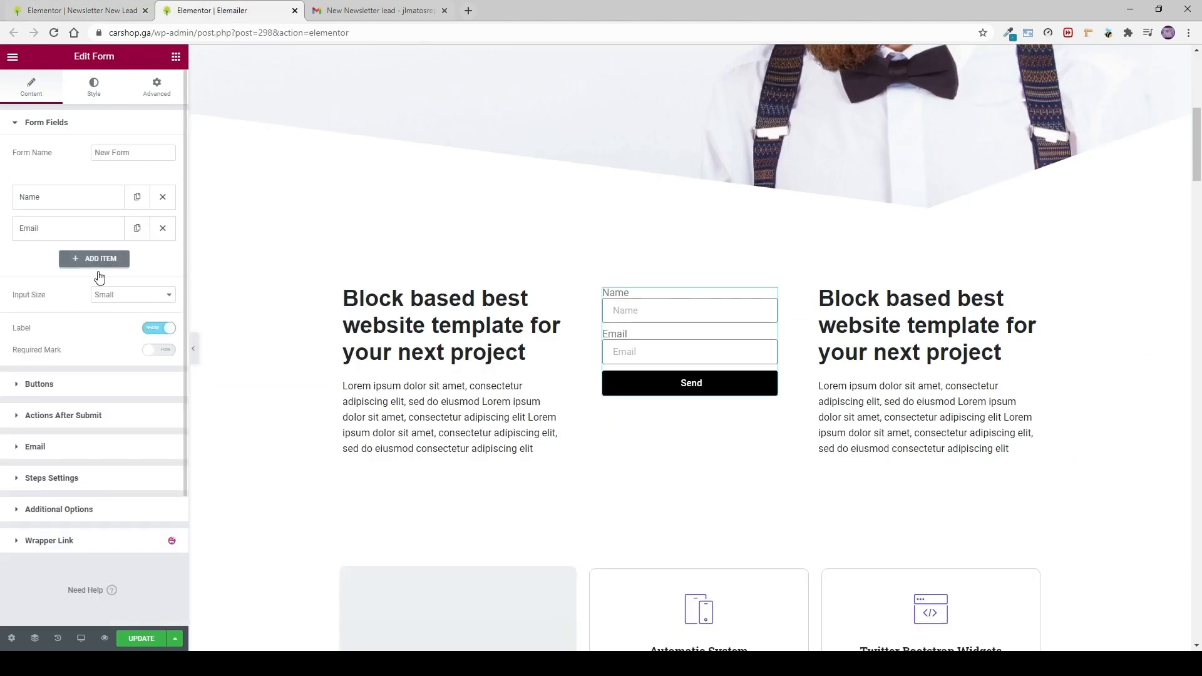
pyautogui.click(94, 258)
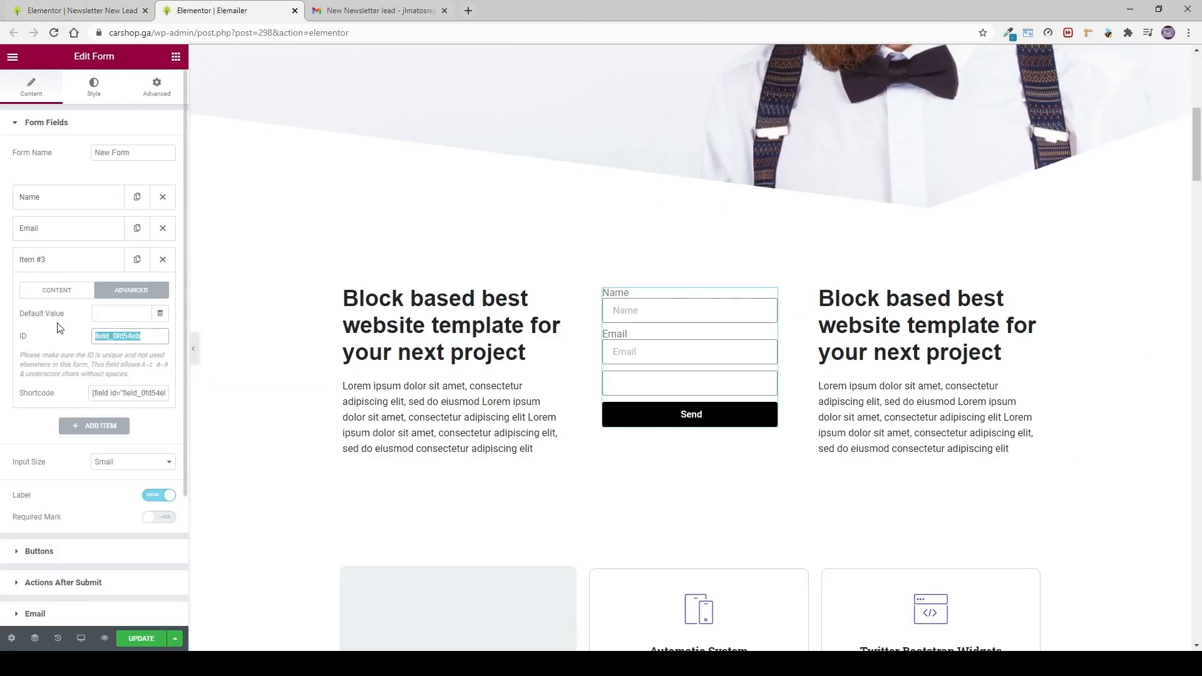
pyautogui.click(56, 293)
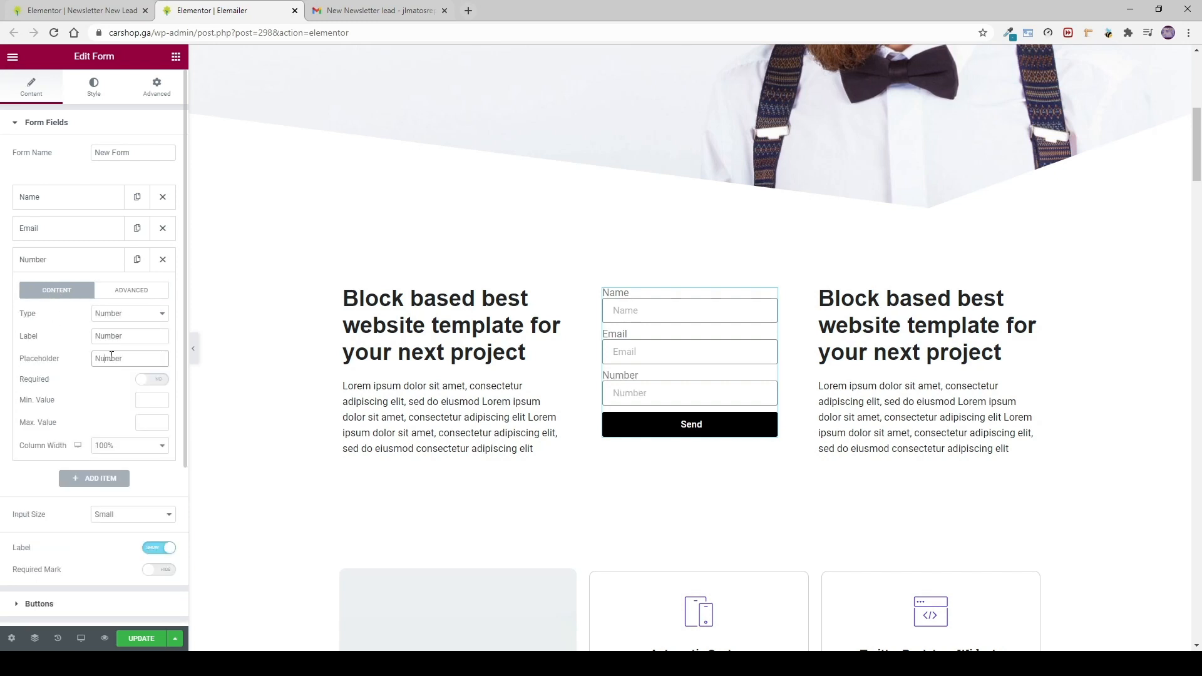
pyautogui.click(130, 289)
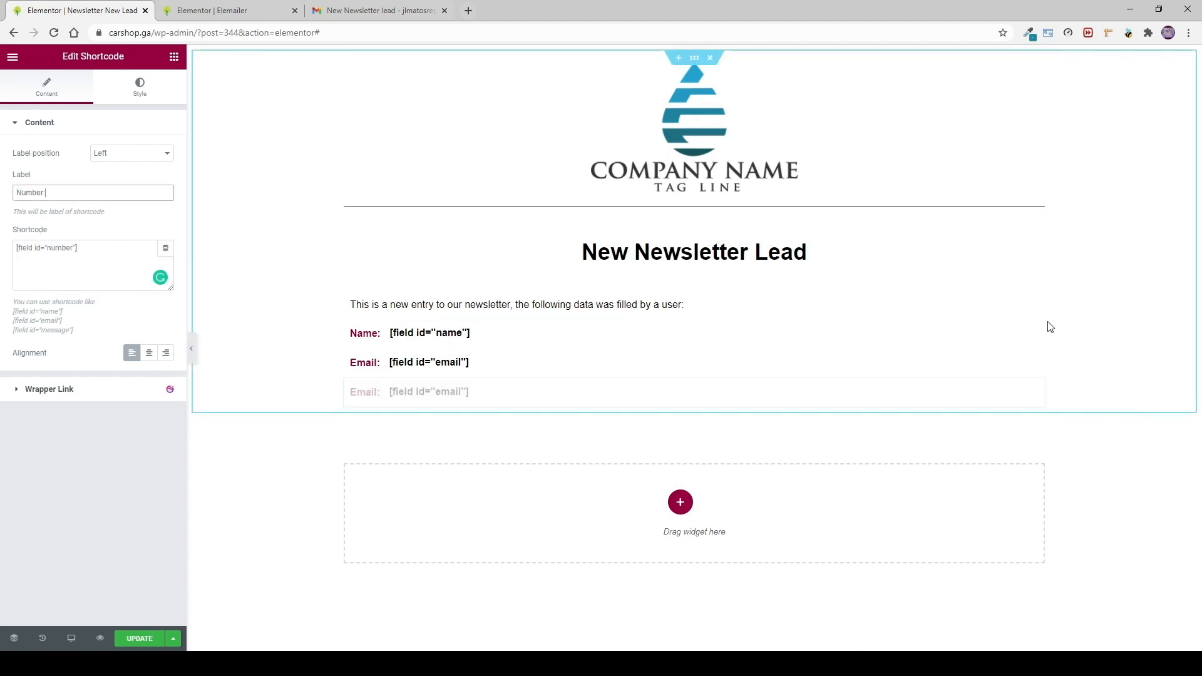
# Step: Style the Name line with blue top label, padding 30 and grey background, pasted to Email and Number
pyautogui.click(139, 86)
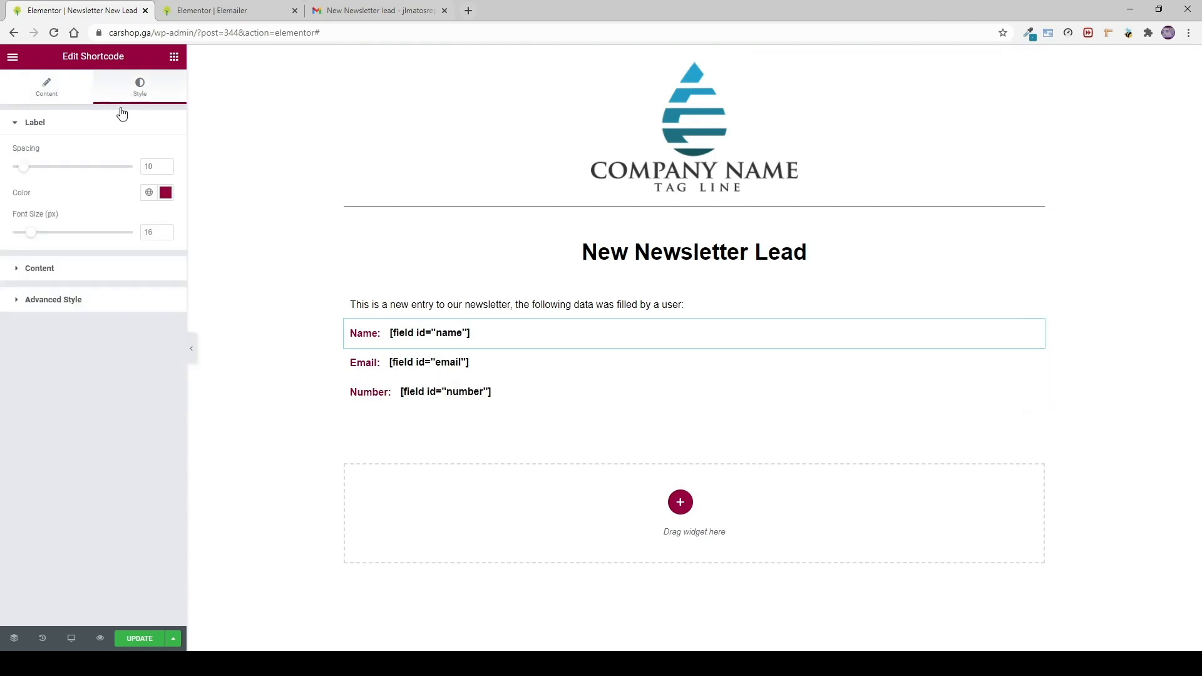
pyautogui.click(165, 193)
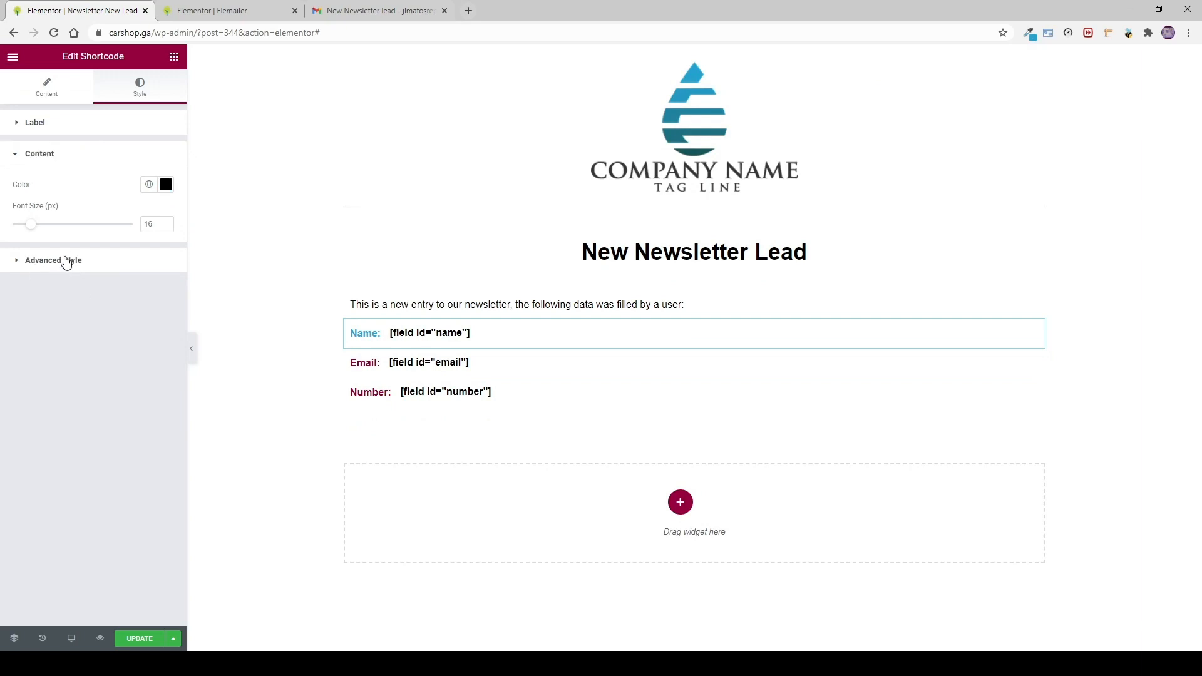
pyautogui.click(53, 261)
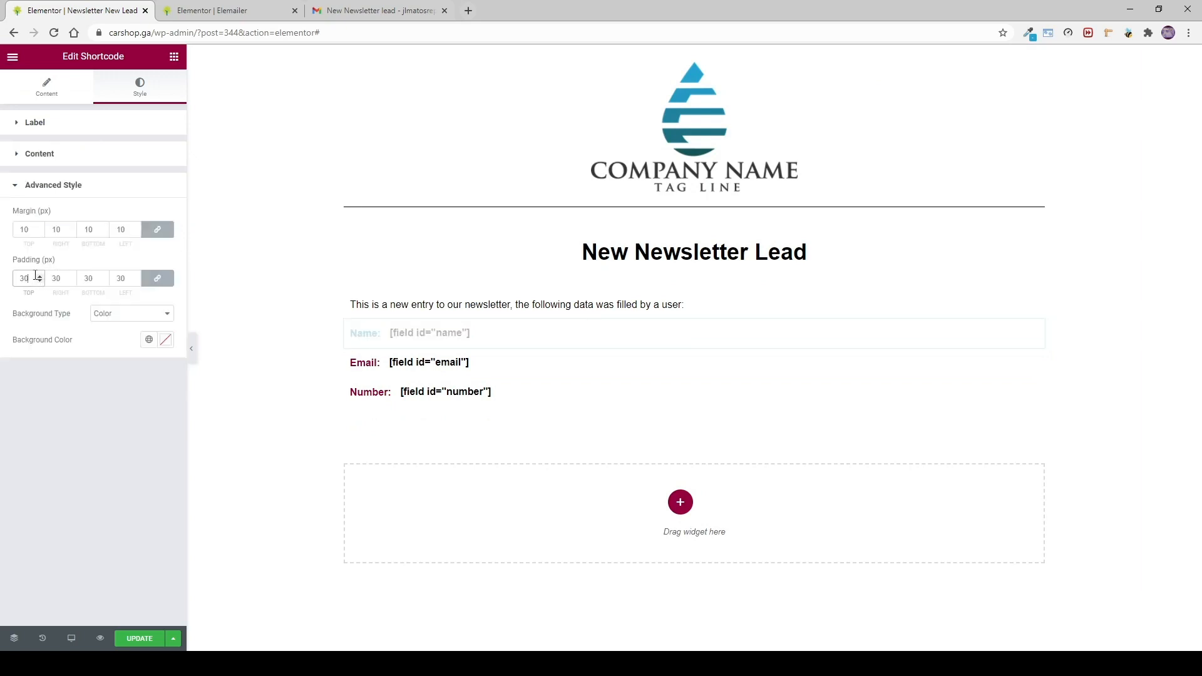
pyautogui.click(165, 339)
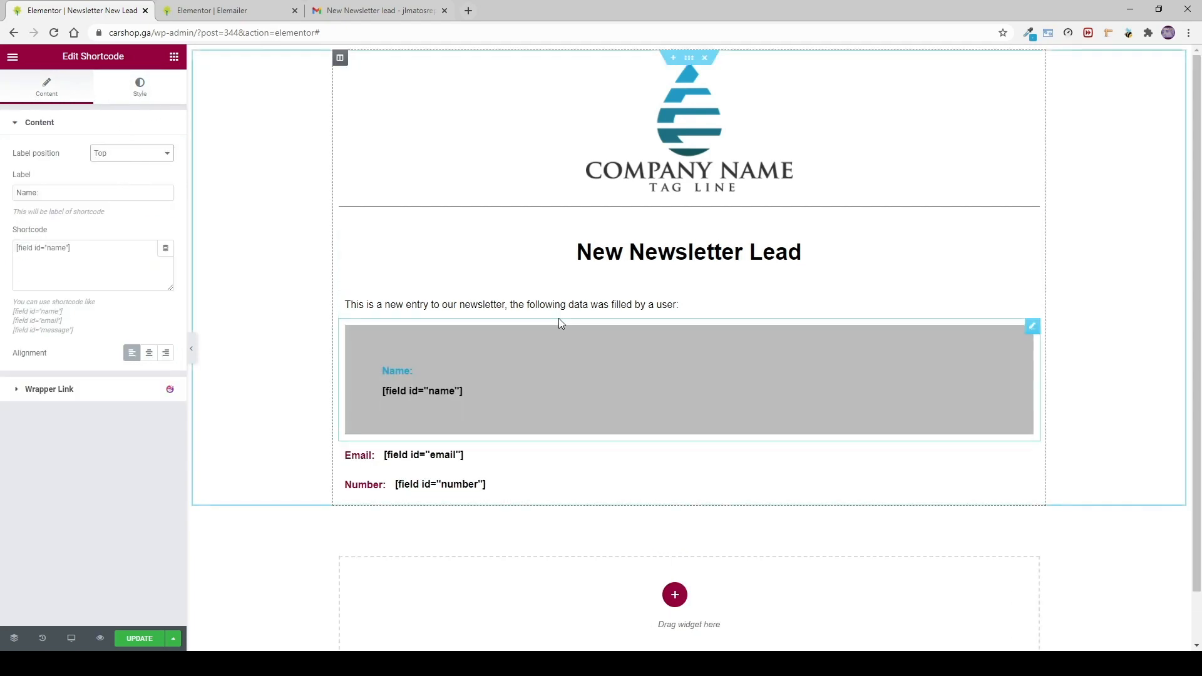
pyautogui.click(139, 84)
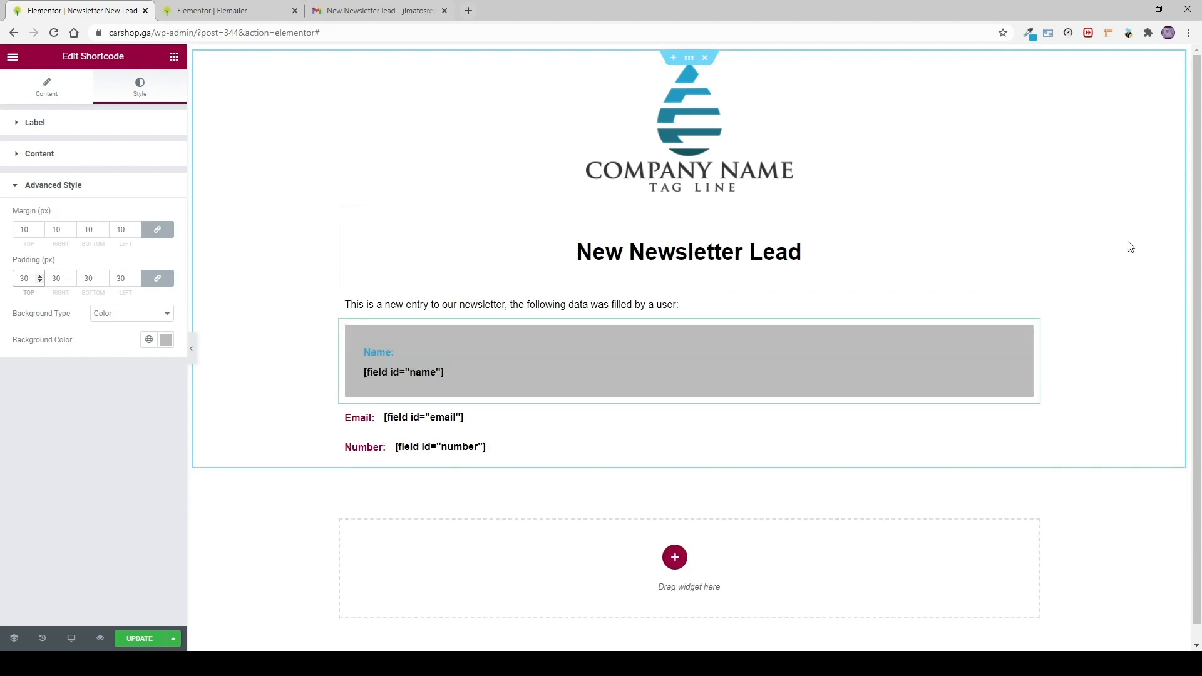
pyautogui.click(47, 86)
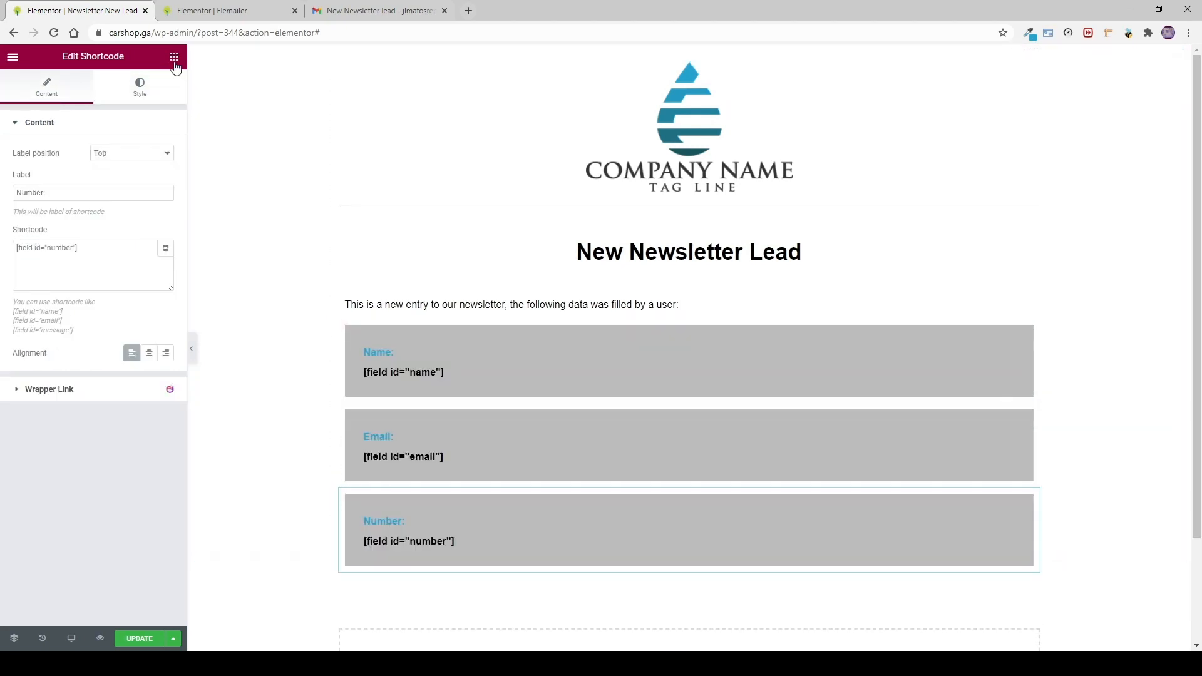
pyautogui.click(687, 485)
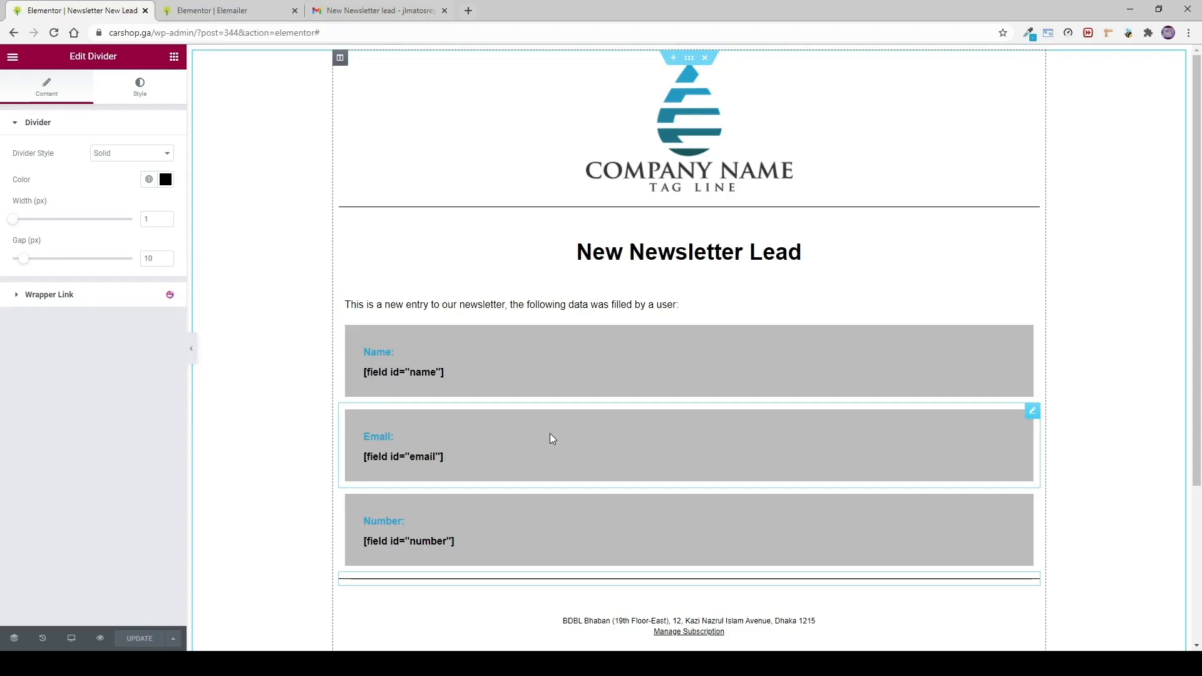
pyautogui.click(230, 10)
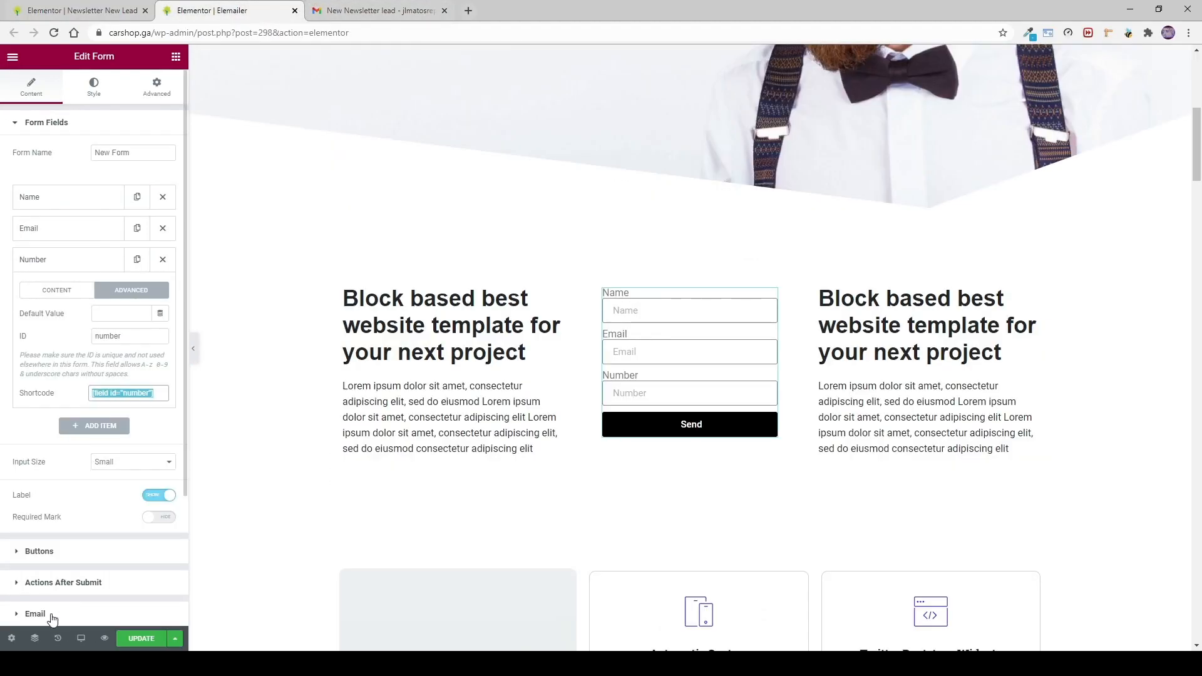
pyautogui.click(35, 613)
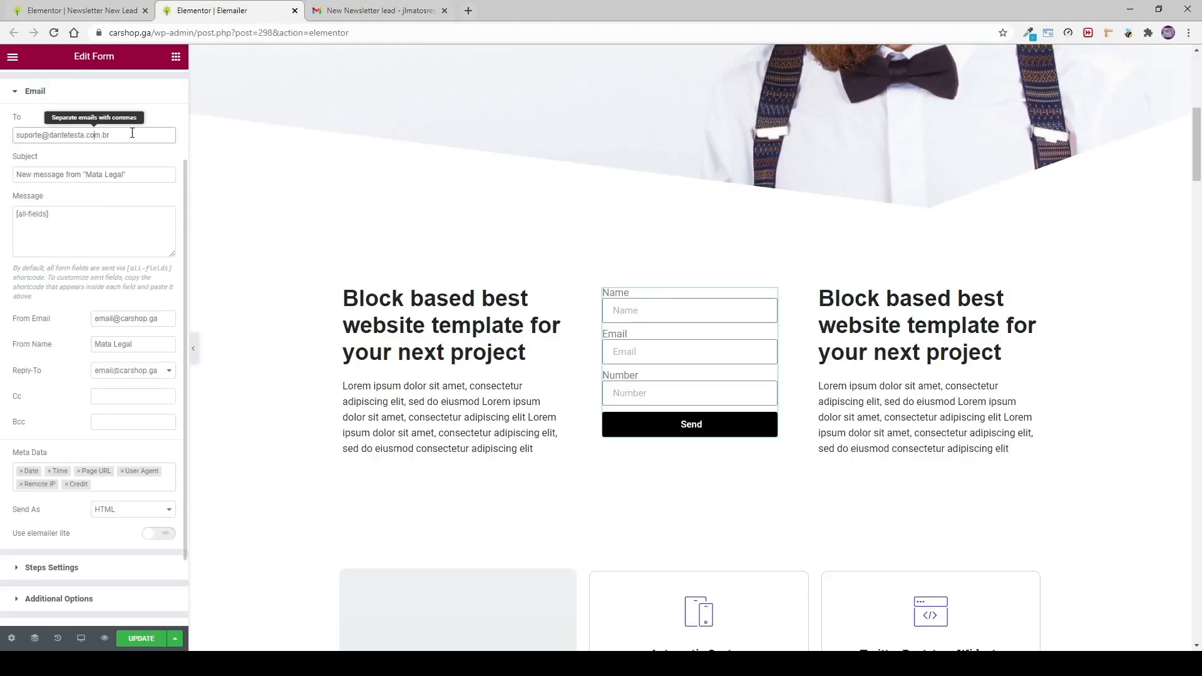
pyautogui.tripleClick(64, 135)
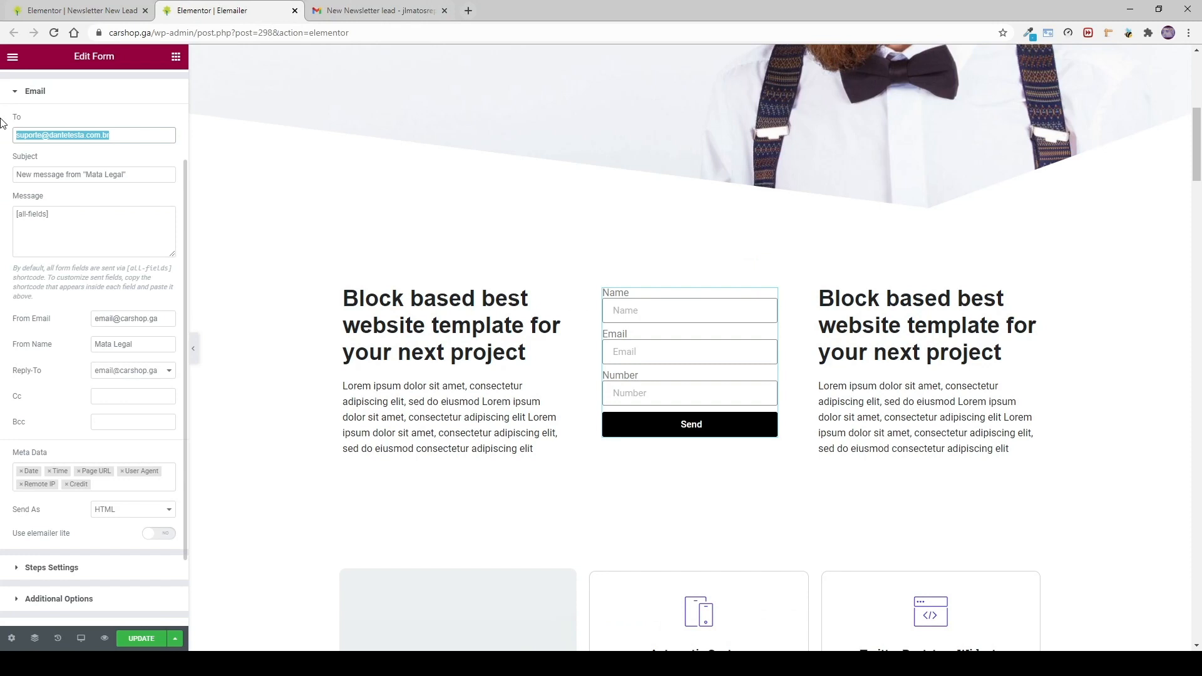
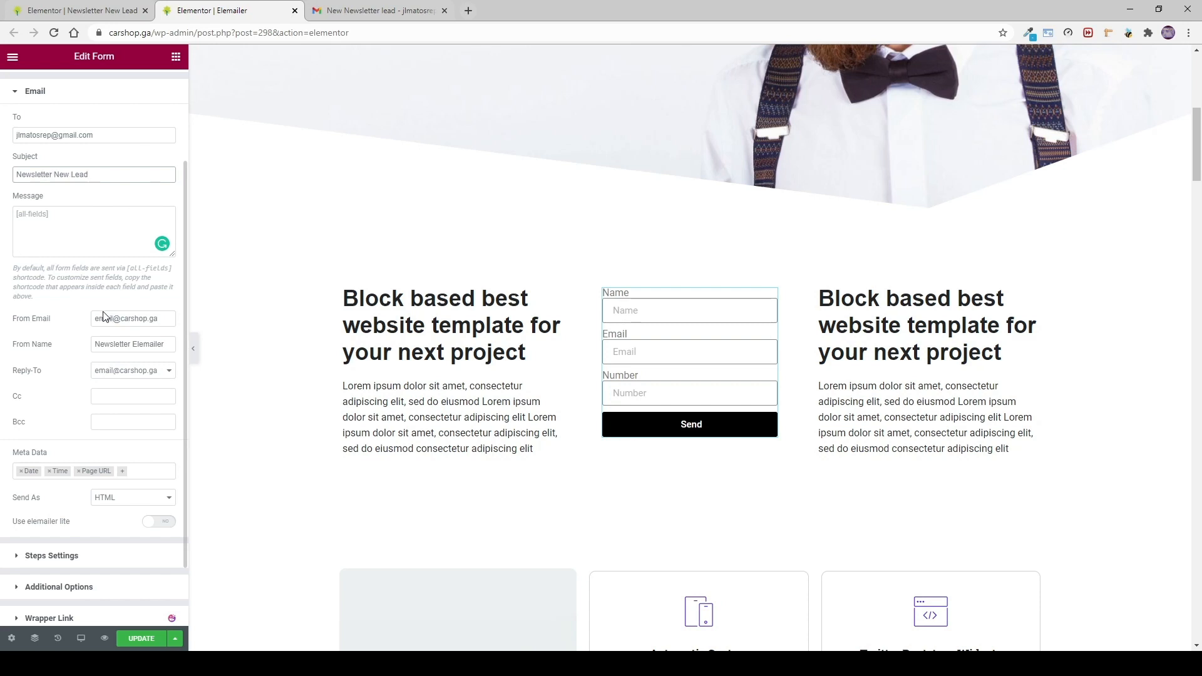
pyautogui.moveTo(69, 135)
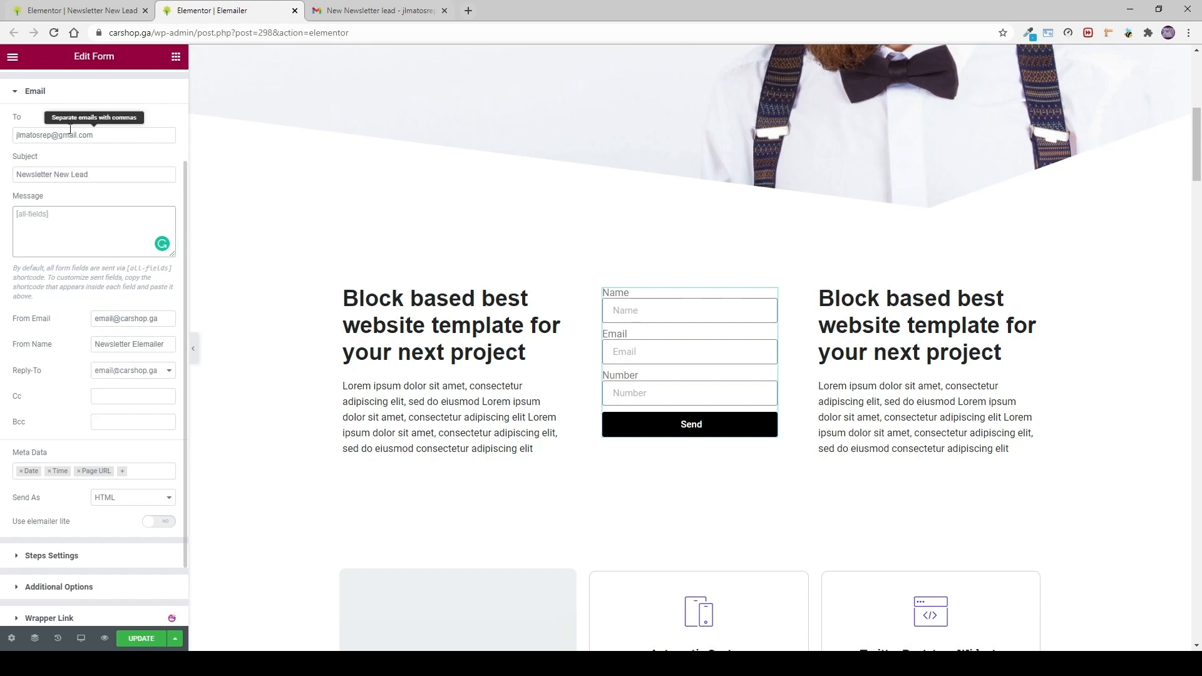
pyautogui.moveTo(123, 475)
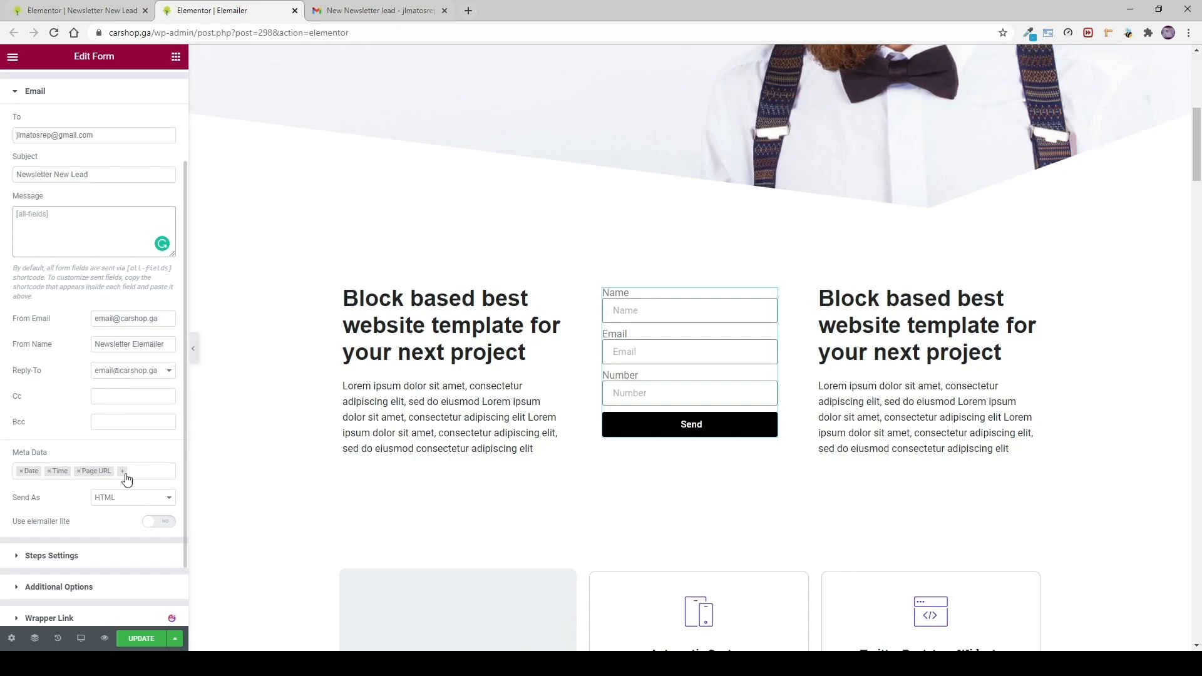
pyautogui.click(159, 521)
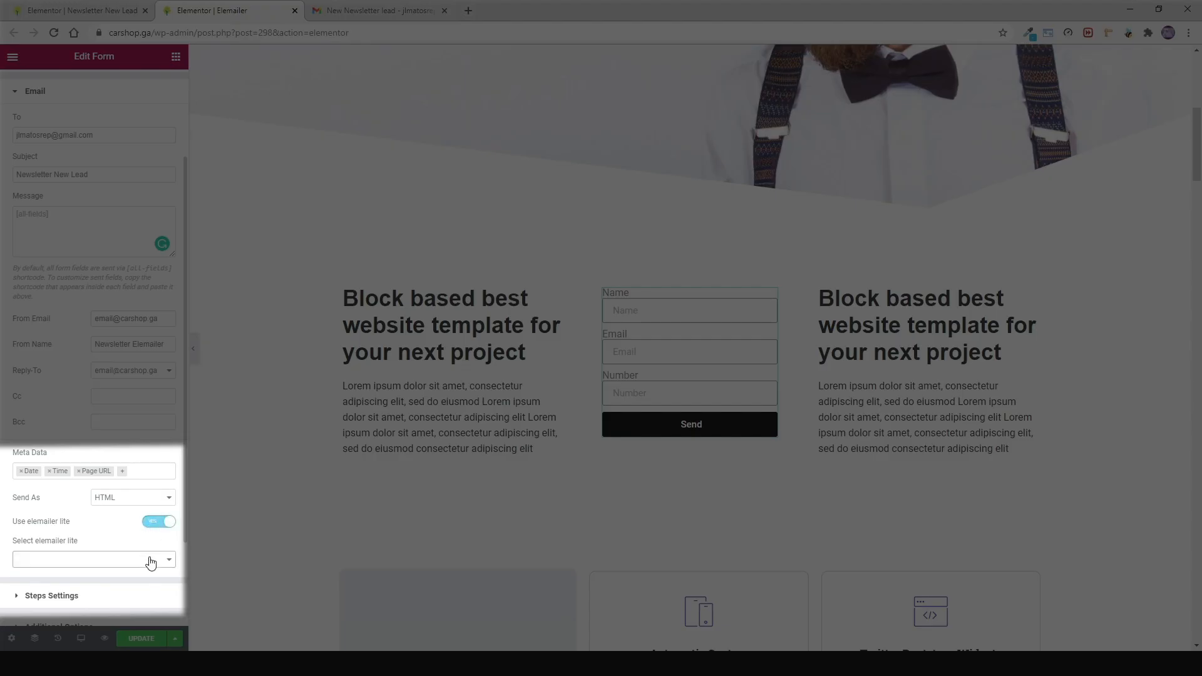
pyautogui.click(91, 560)
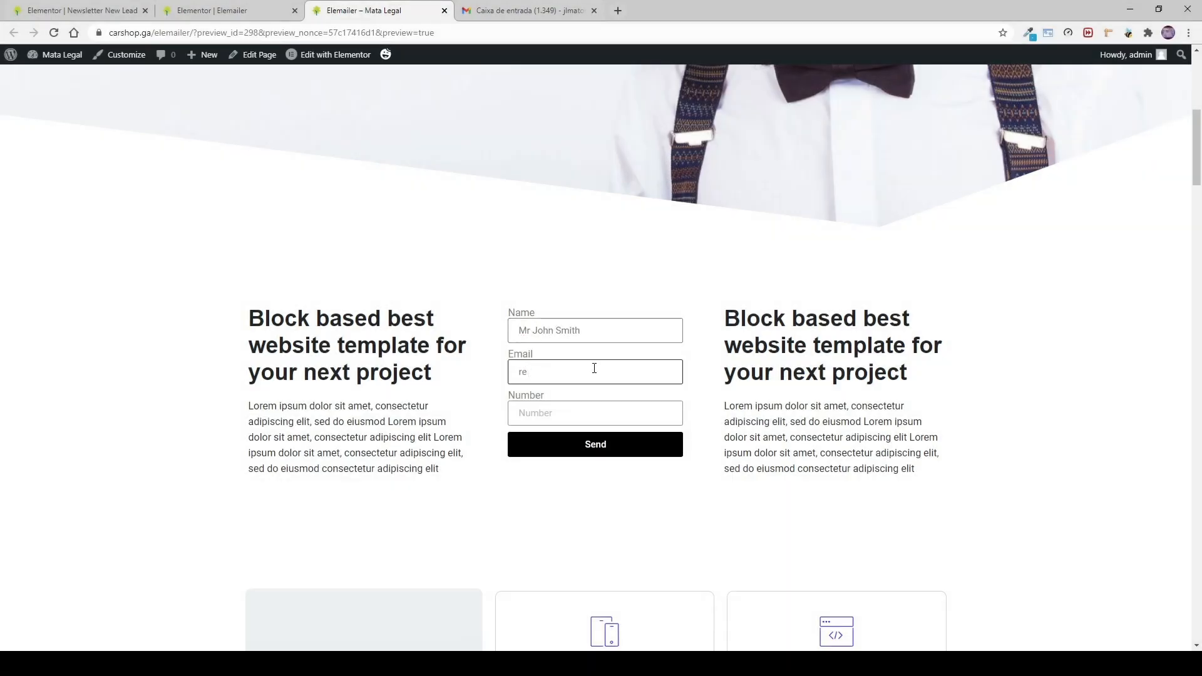
# Step: Submit the preview form with a test name, email and number 9999999
pyautogui.write('9999999')
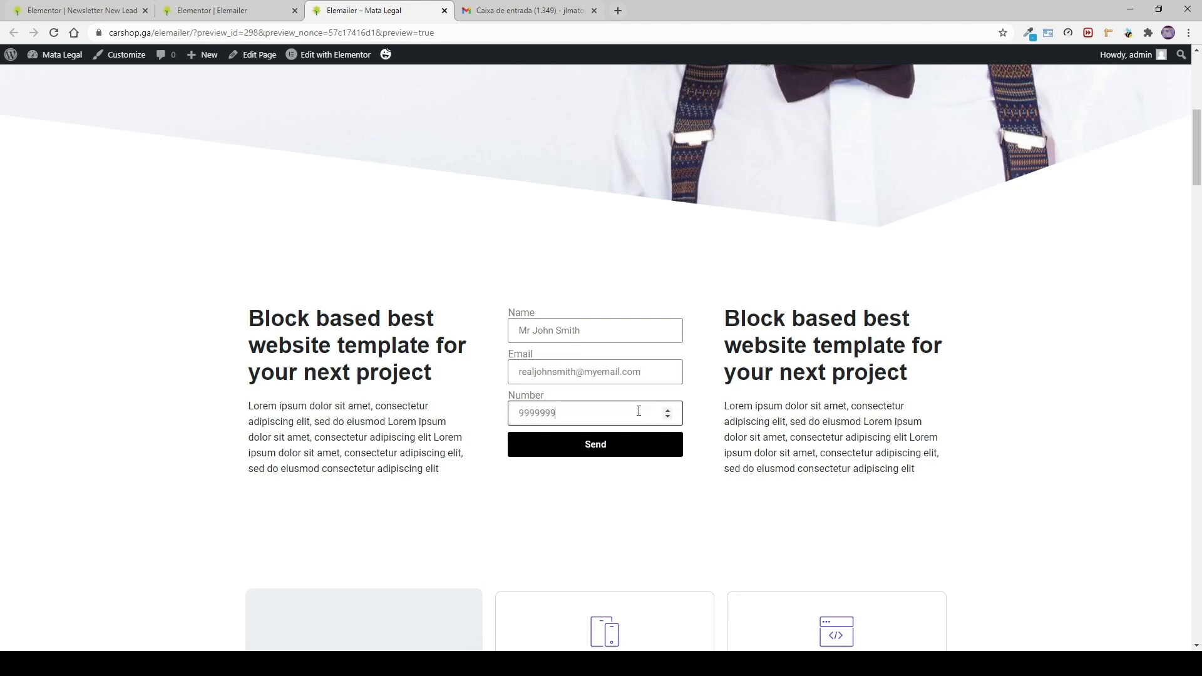
pyautogui.click(593, 443)
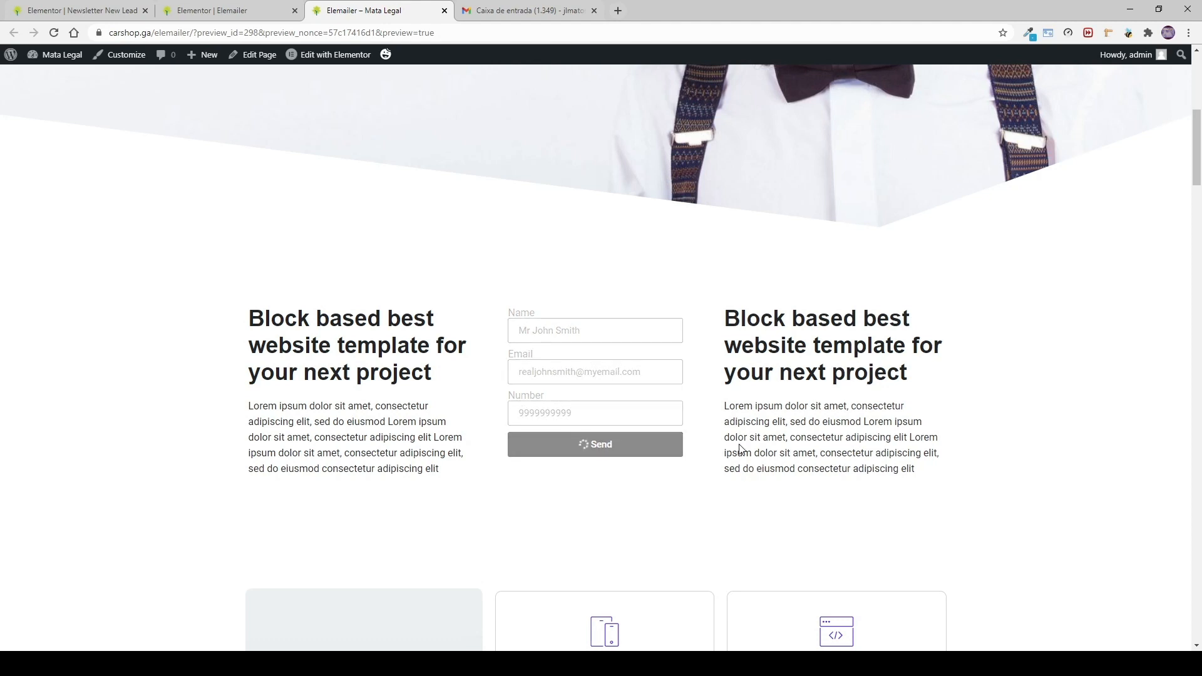
pyautogui.click(594, 443)
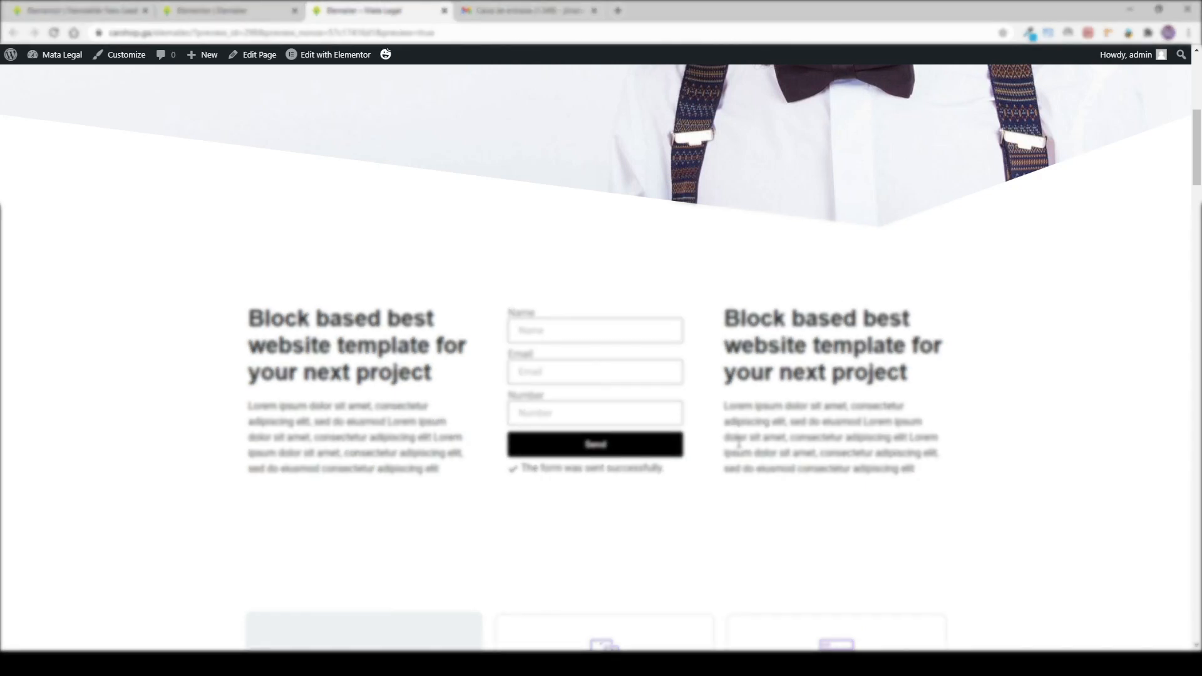
# Step: Open the Newsletter New Lead email in Gmail and scroll through its logo, heading and three boxes
pyautogui.click(527, 10)
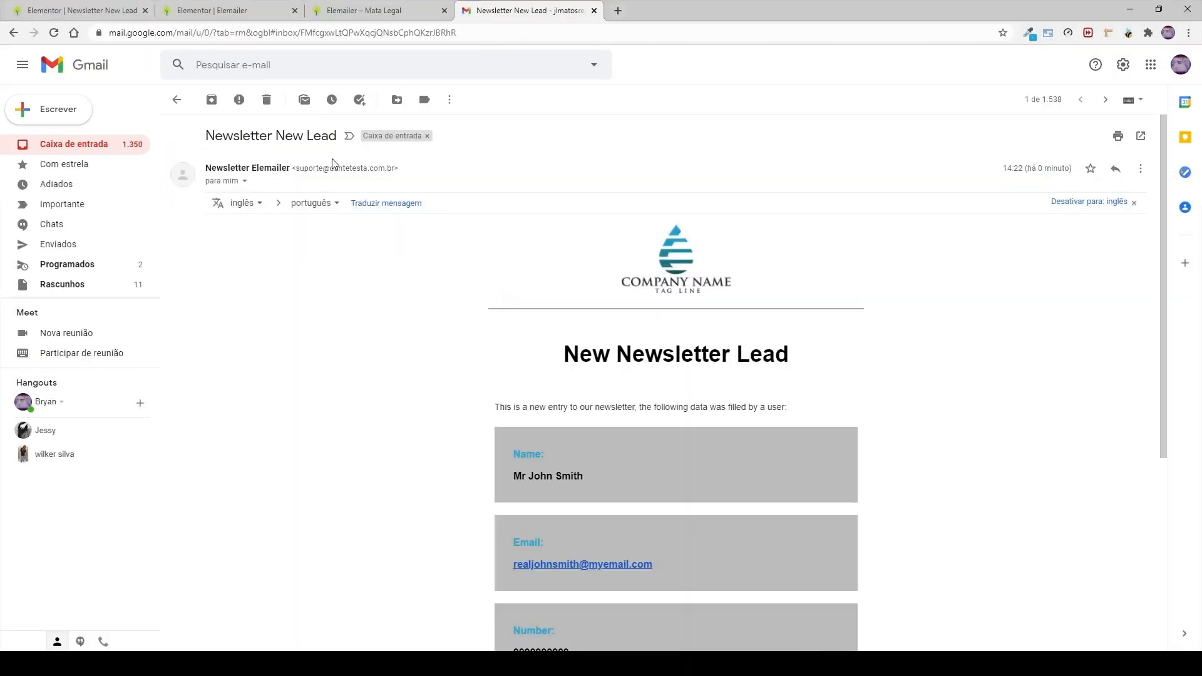
pyautogui.scroll(-3)
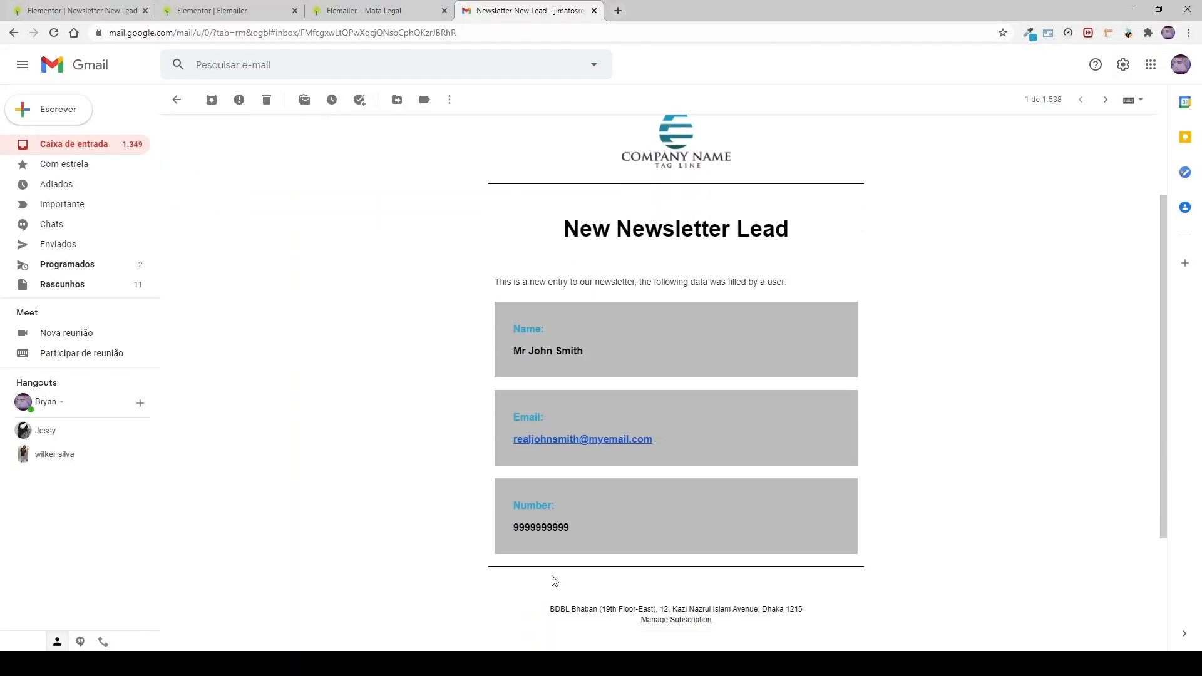
pyautogui.moveTo(641, 637)
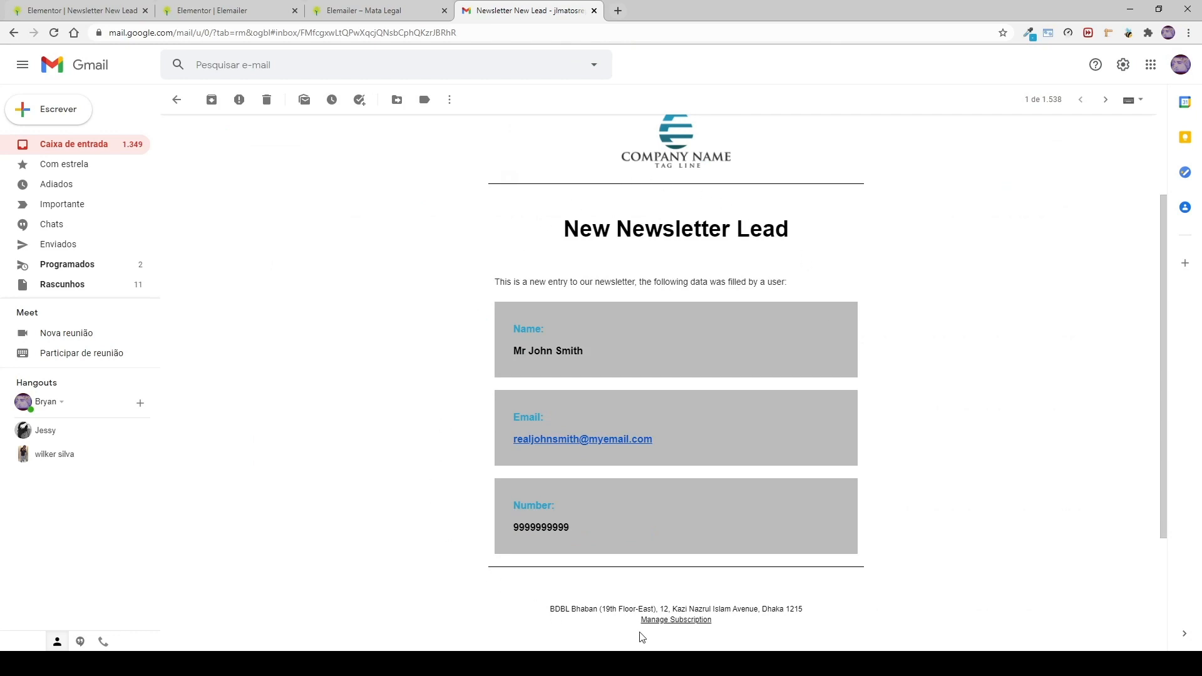
pyautogui.moveTo(814, 514)
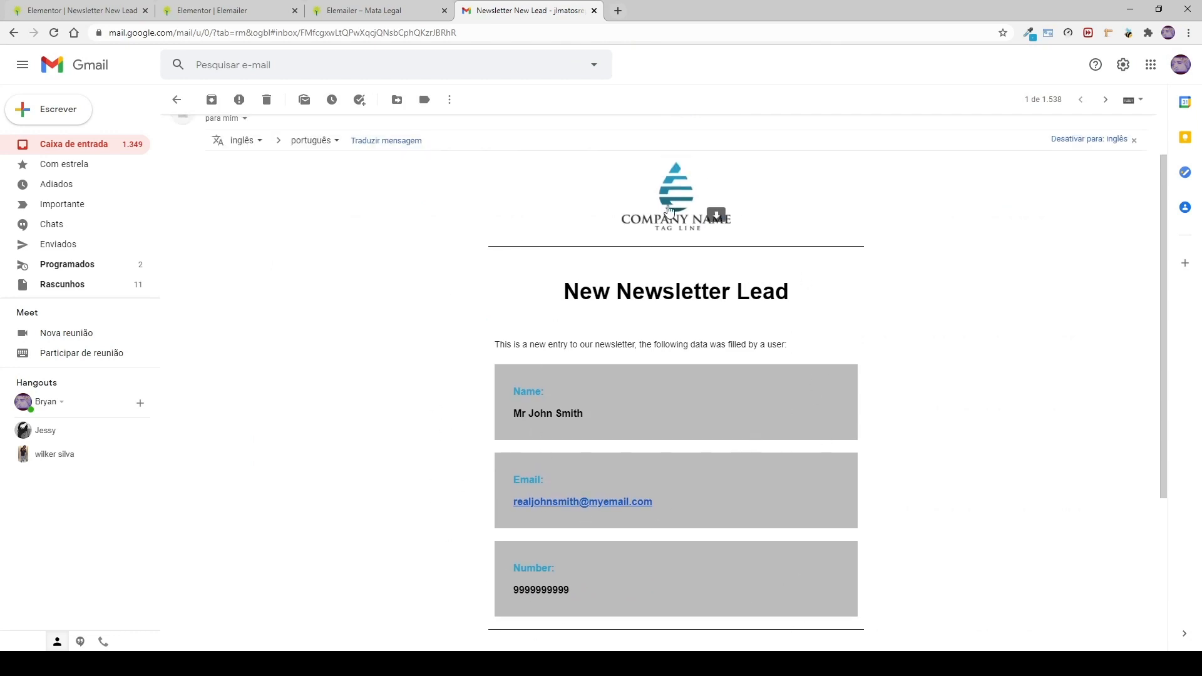
pyautogui.scroll(-3)
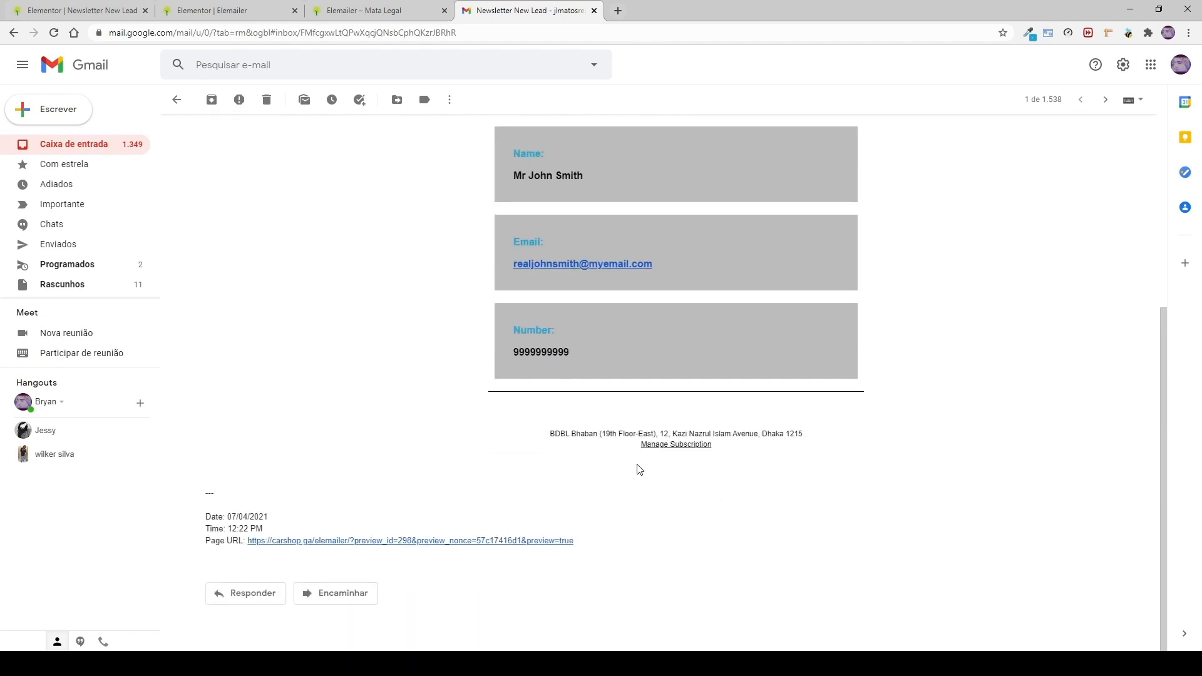
pyautogui.scroll(3)
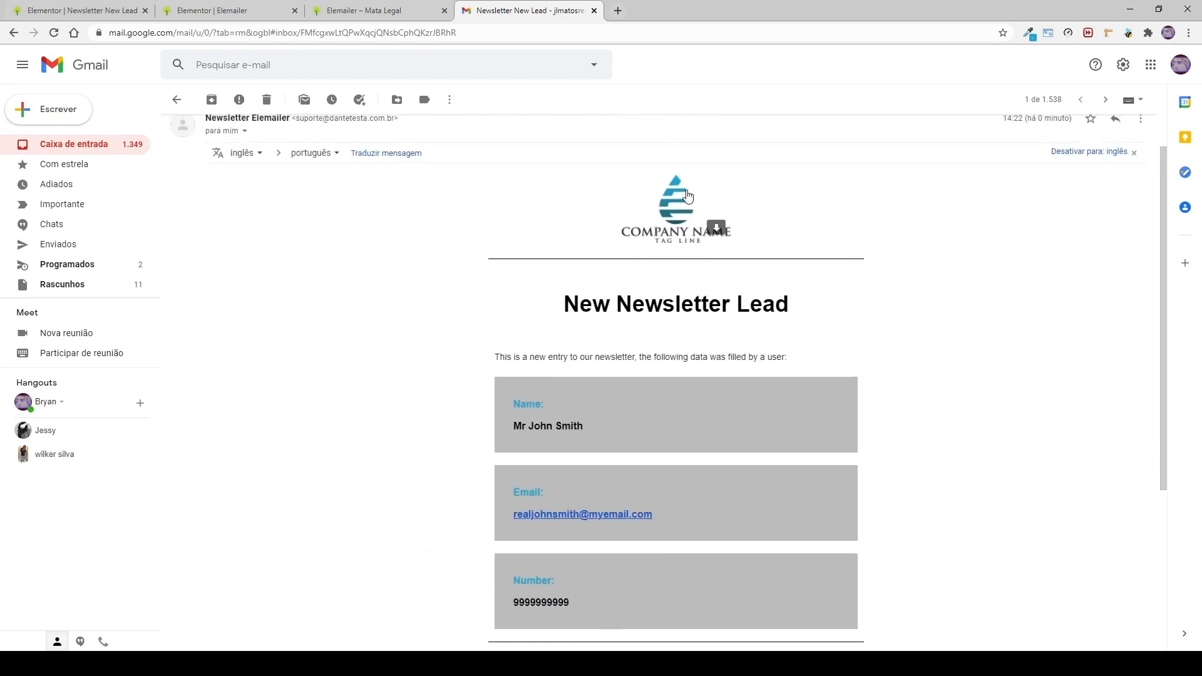